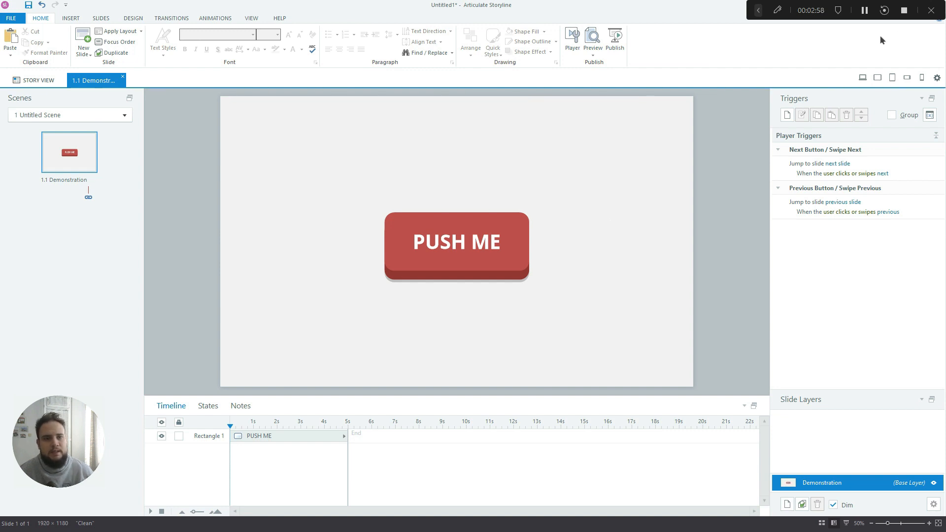
# Preview the demonstration slide to test the PUSH ME button's hover and click states
pyautogui.click(592, 42)
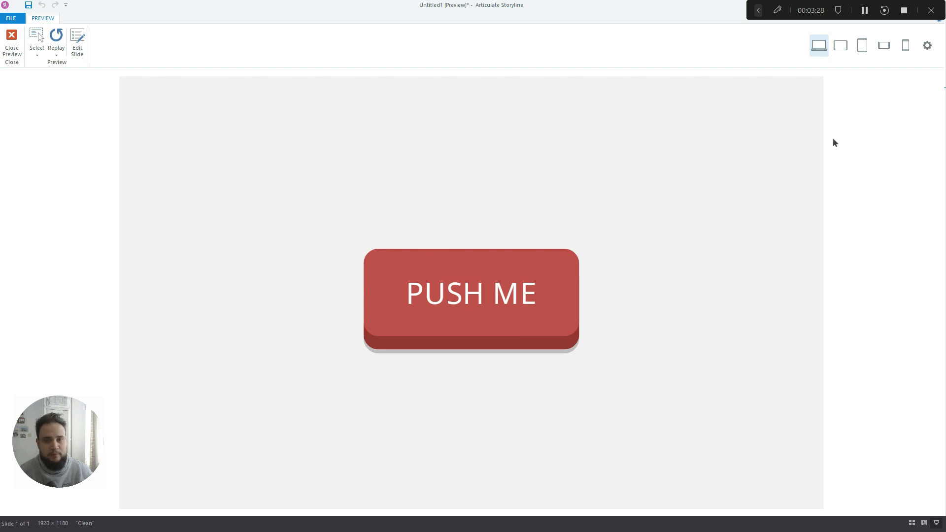
pyautogui.moveTo(658, 148)
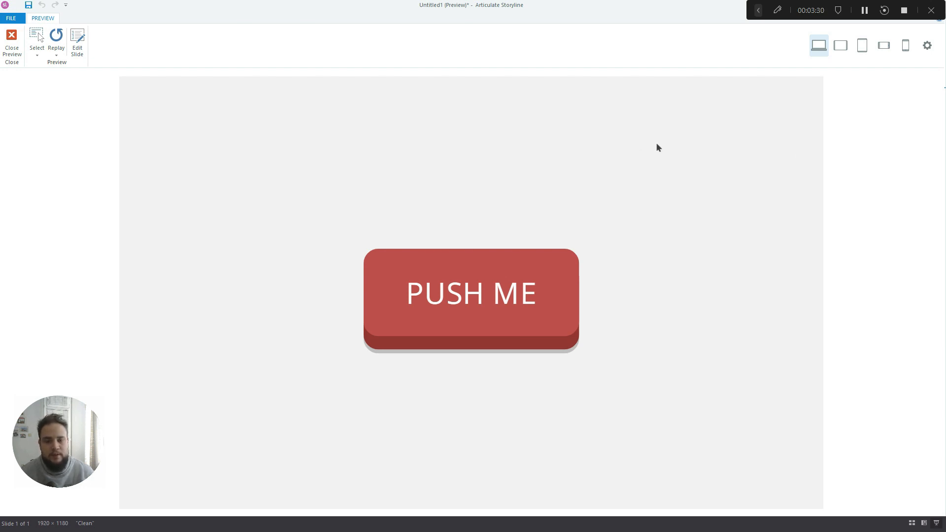
pyautogui.moveTo(754, 391)
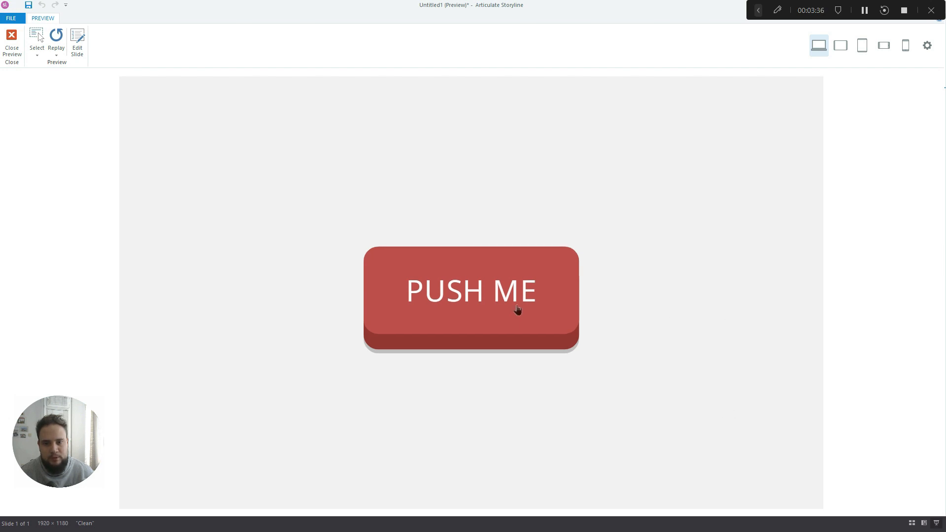
pyautogui.moveTo(682, 333)
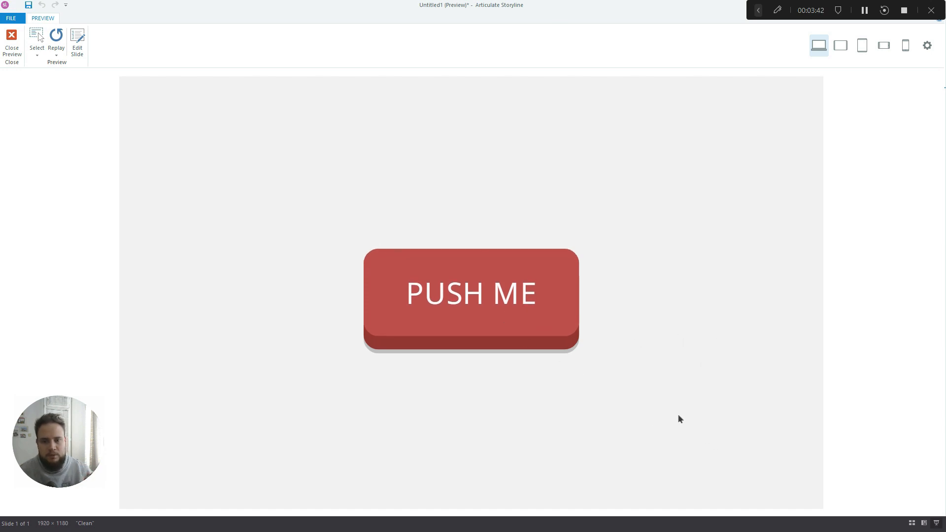
pyautogui.moveTo(336, 301)
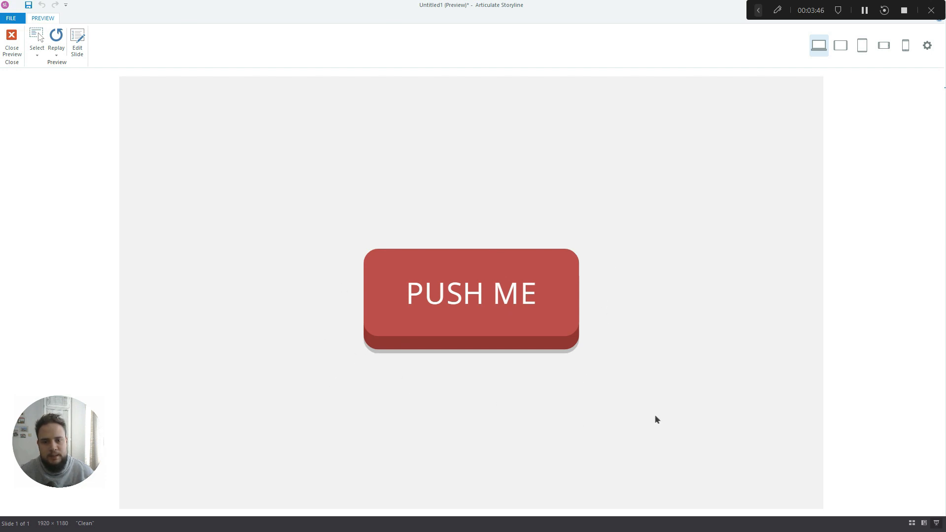
pyautogui.moveTo(523, 201)
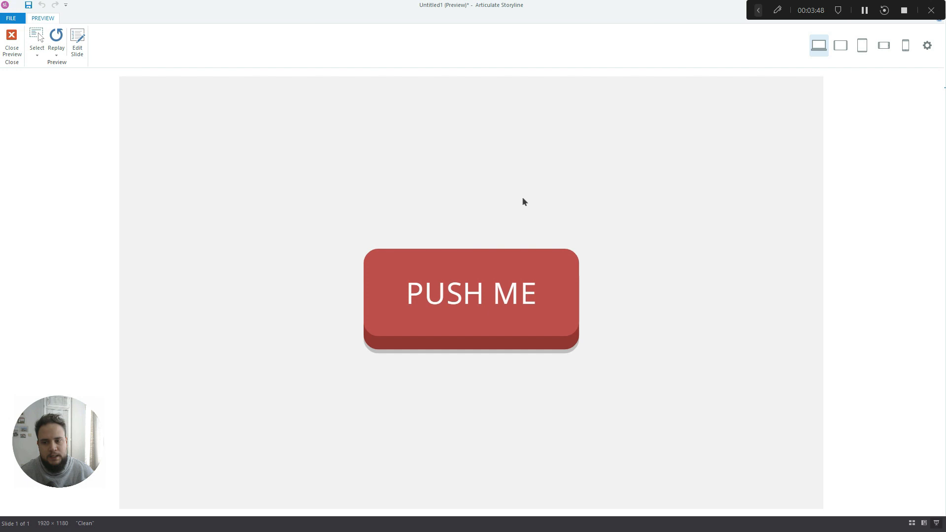
pyautogui.moveTo(461, 254)
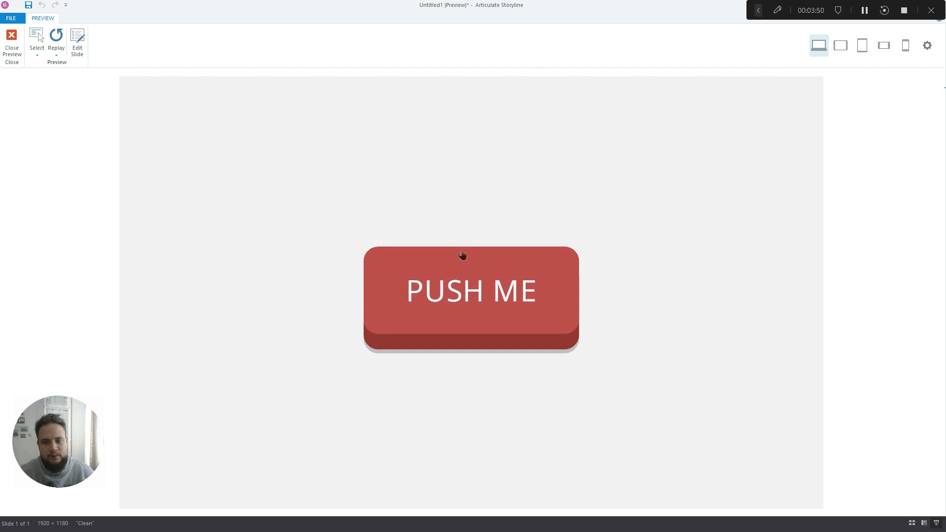
pyautogui.moveTo(531, 312)
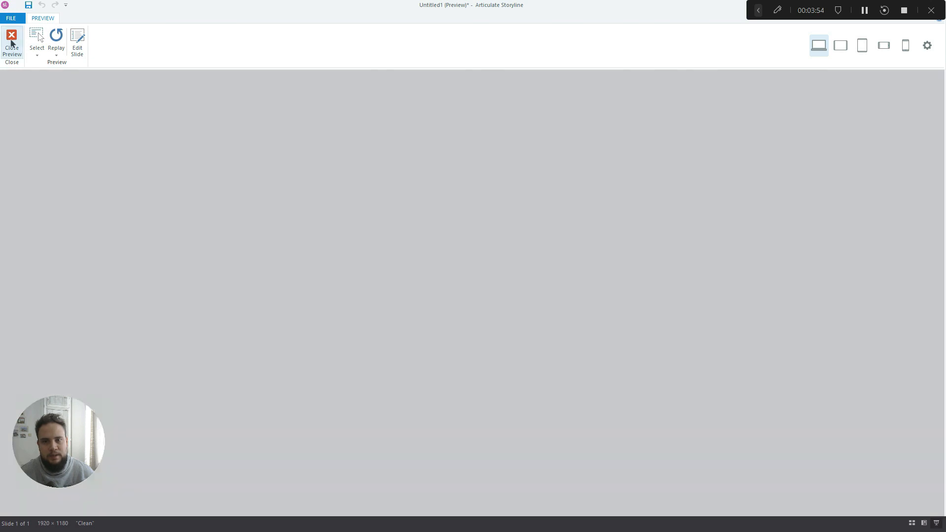
# Close the preview and return to the slide editor
pyautogui.click(11, 43)
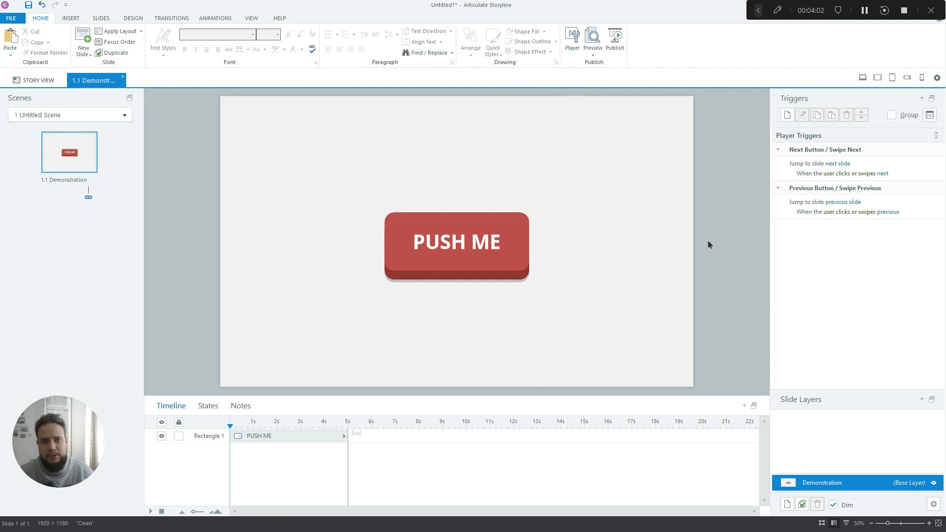
pyautogui.moveTo(647, 234)
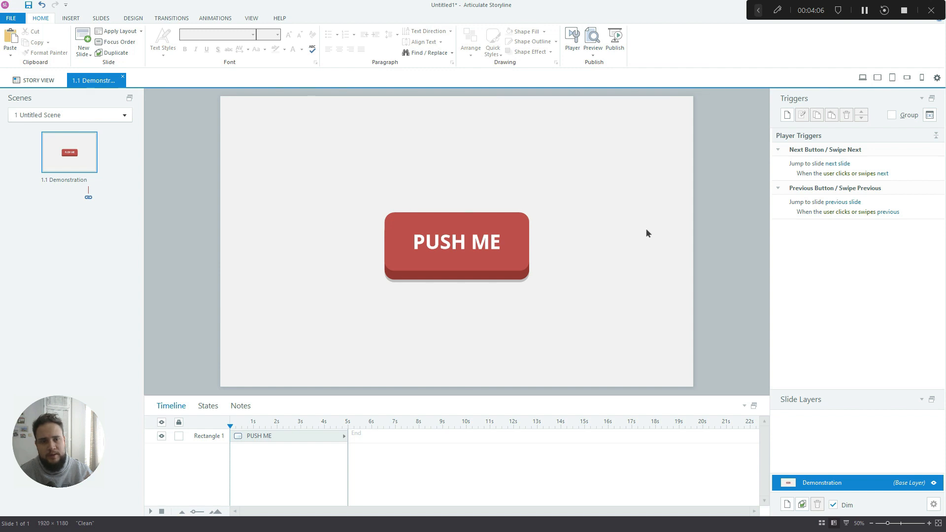
pyautogui.moveTo(244, 102)
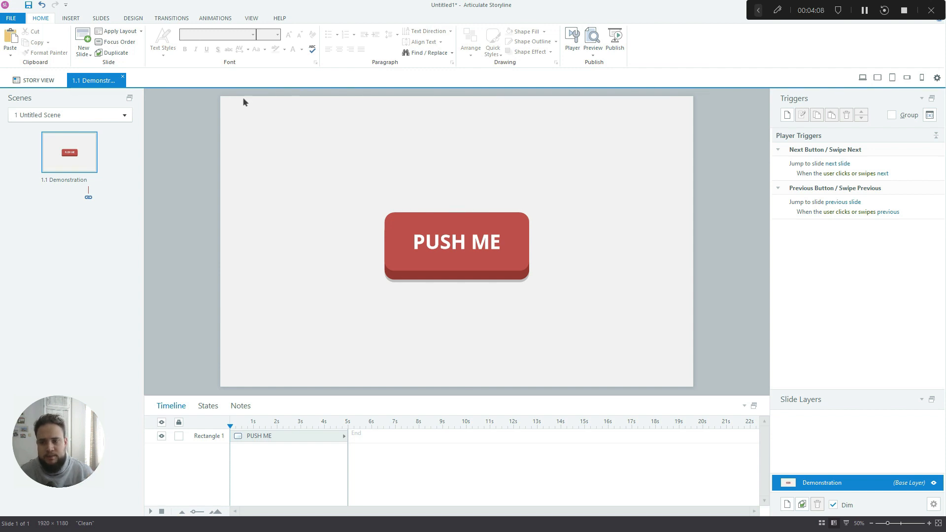
pyautogui.moveTo(134, 177)
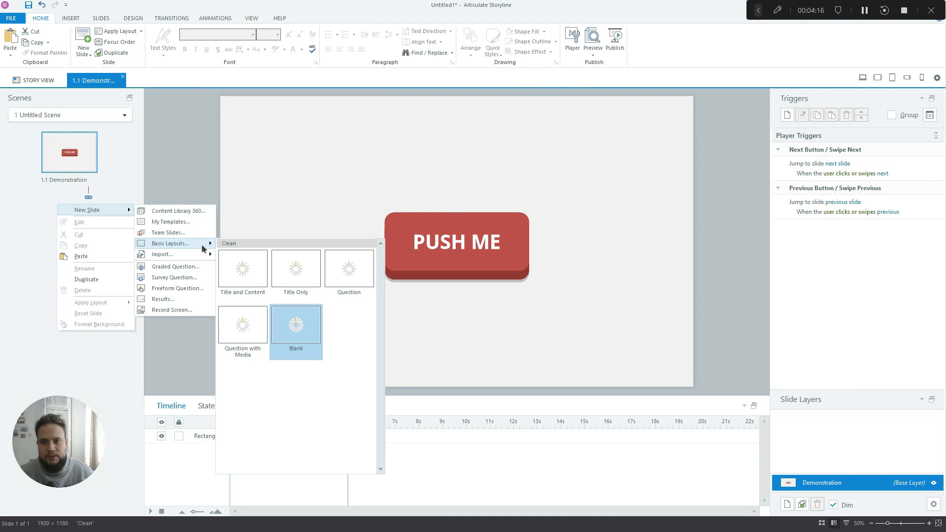
# Add a blank slide 1.2 and give it a light grey background
pyautogui.click(296, 325)
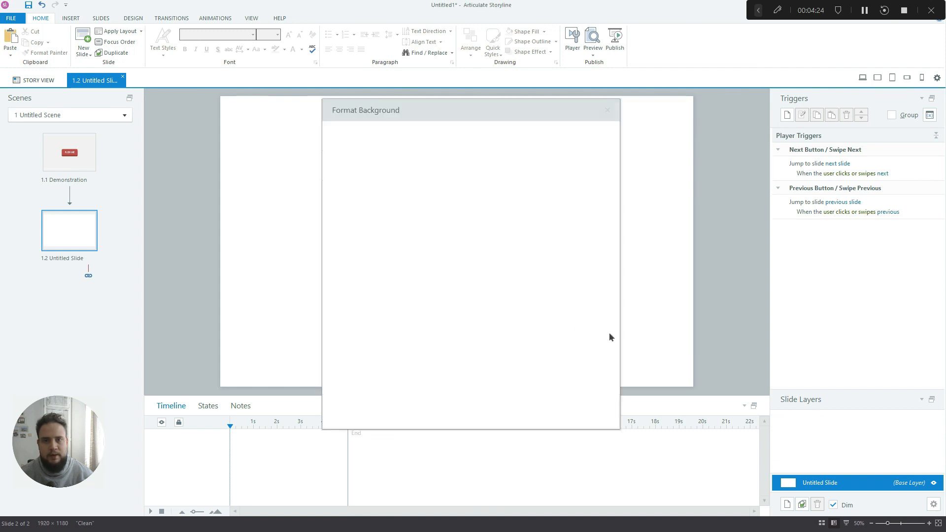
pyautogui.click(504, 237)
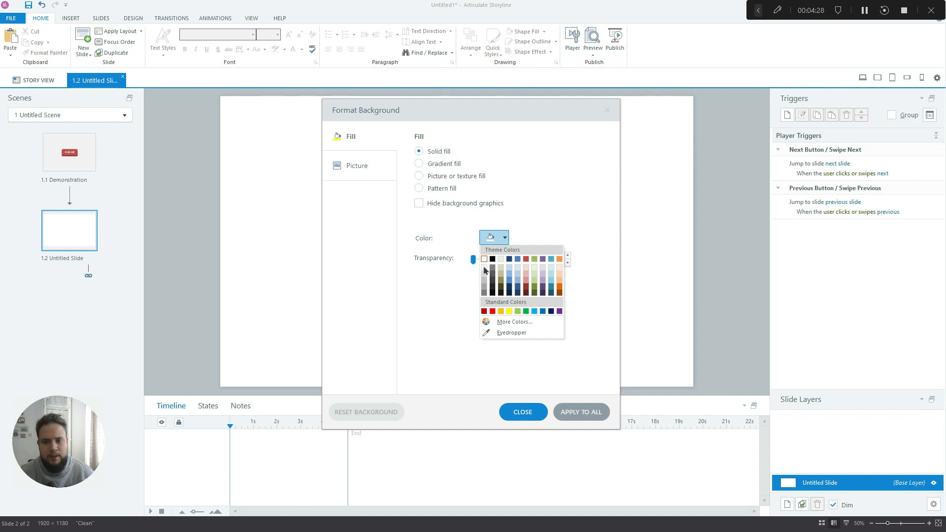
pyautogui.click(522, 412)
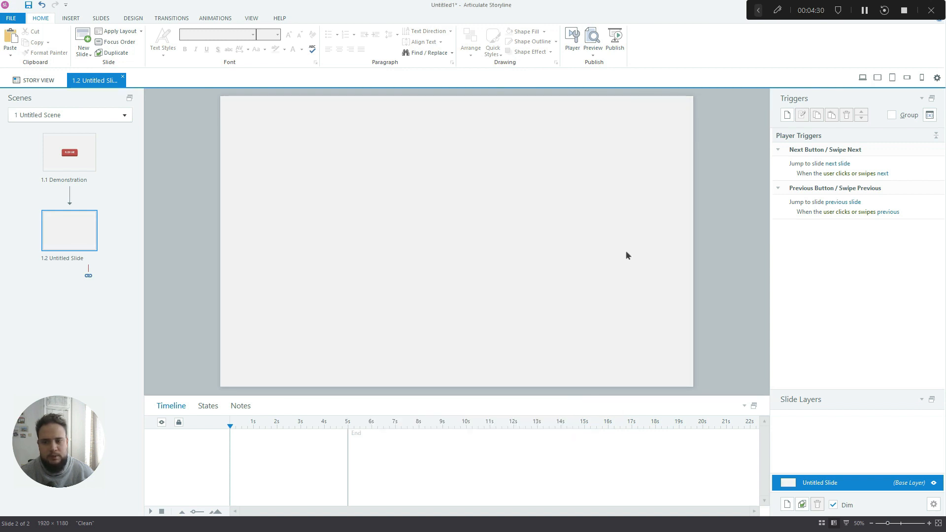
pyautogui.moveTo(449, 207)
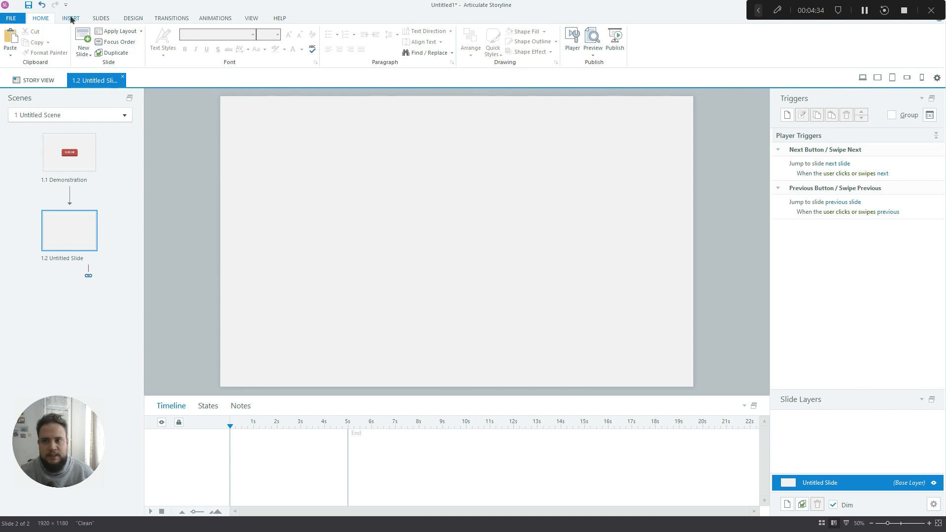
# Draw a rounded rectangle in the centre of slide 1.2
pyautogui.click(70, 18)
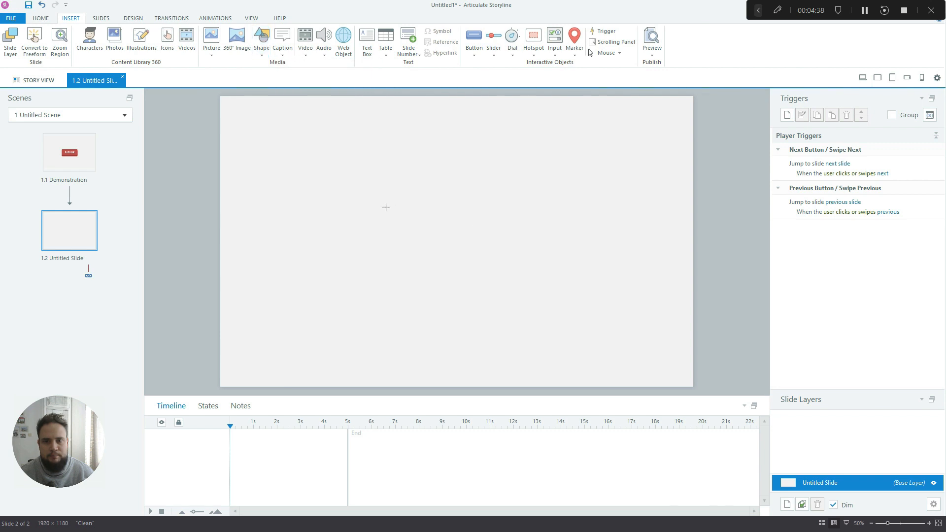
pyautogui.moveTo(385, 207); pyautogui.dragTo(563, 292)
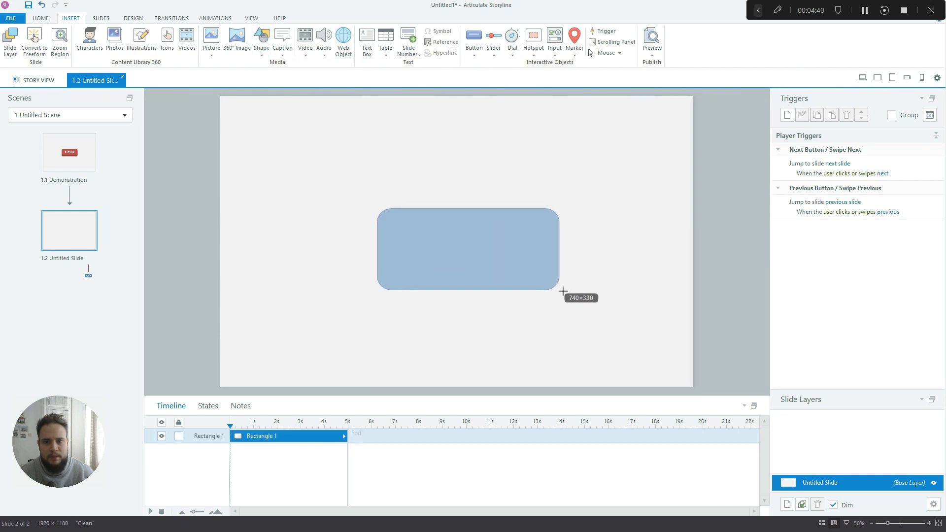
pyautogui.moveTo(564, 291); pyautogui.dragTo(544, 277)
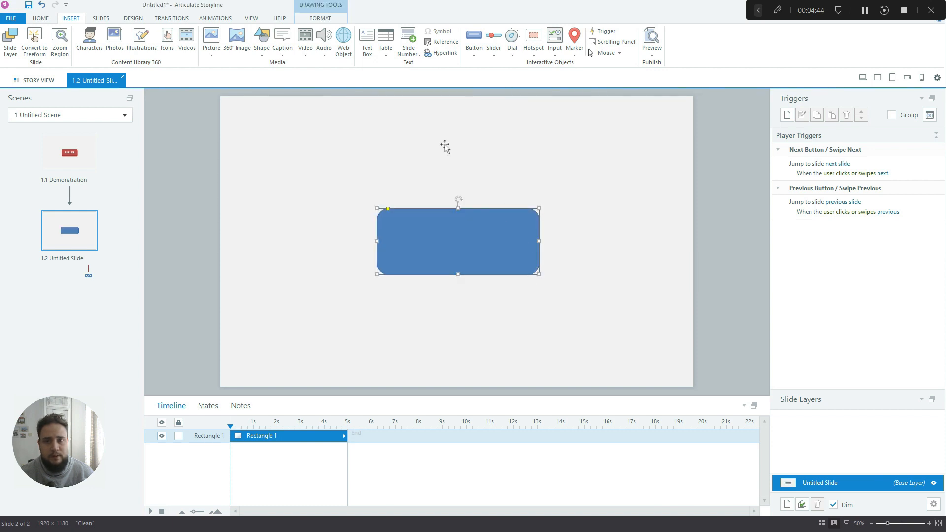
# Apply the red shape style and centre the rectangle on the slide
pyautogui.click(320, 18)
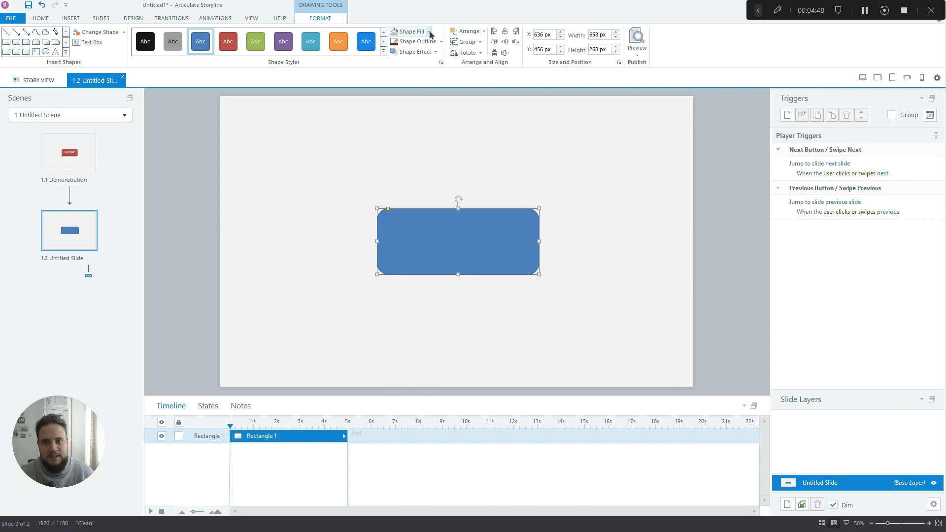
pyautogui.click(412, 32)
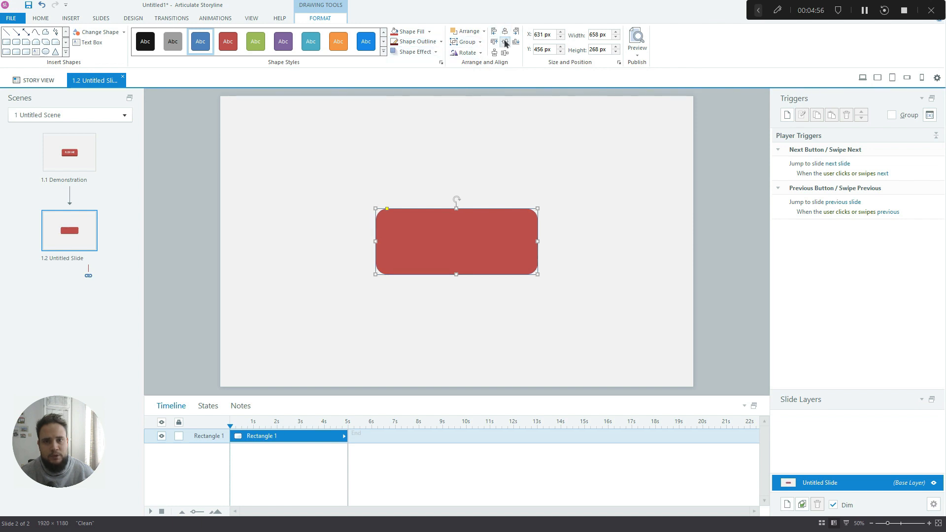
pyautogui.click(41, 18)
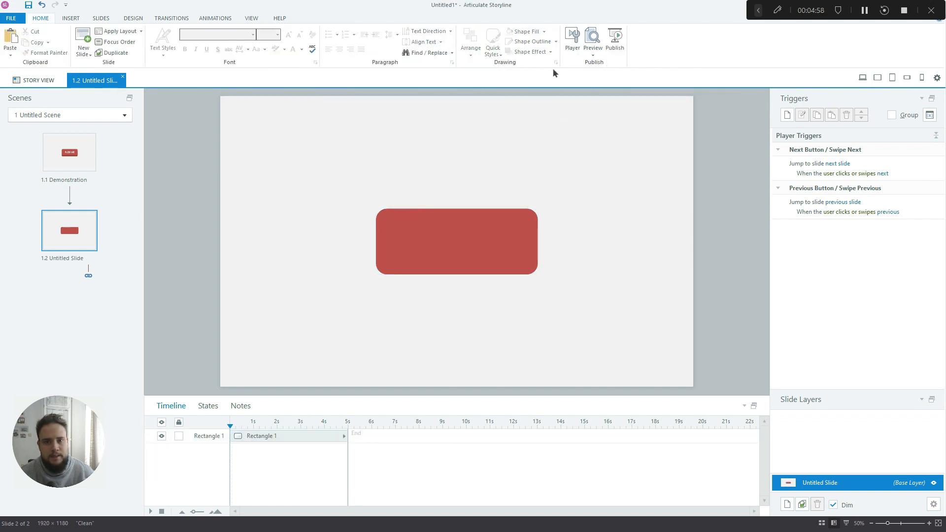
pyautogui.click(456, 242)
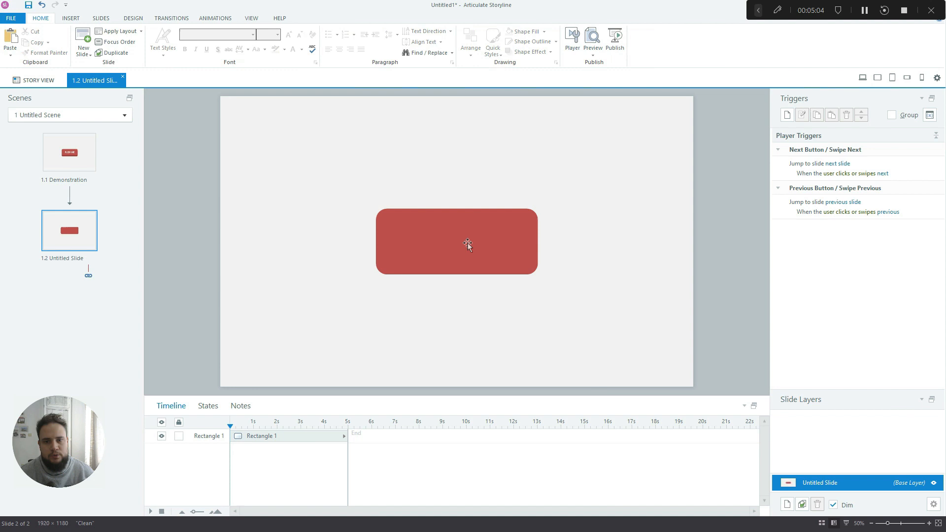
# Label the rectangle PUSH ME in bold at size 60 and show its States panel
pyautogui.click(457, 242)
pyautogui.write('PUSH ME')
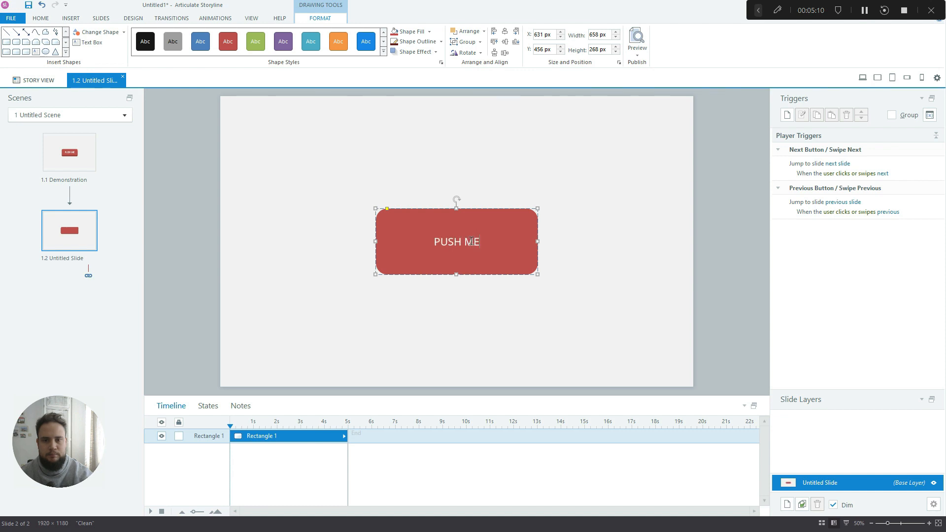
pyautogui.click(639, 211)
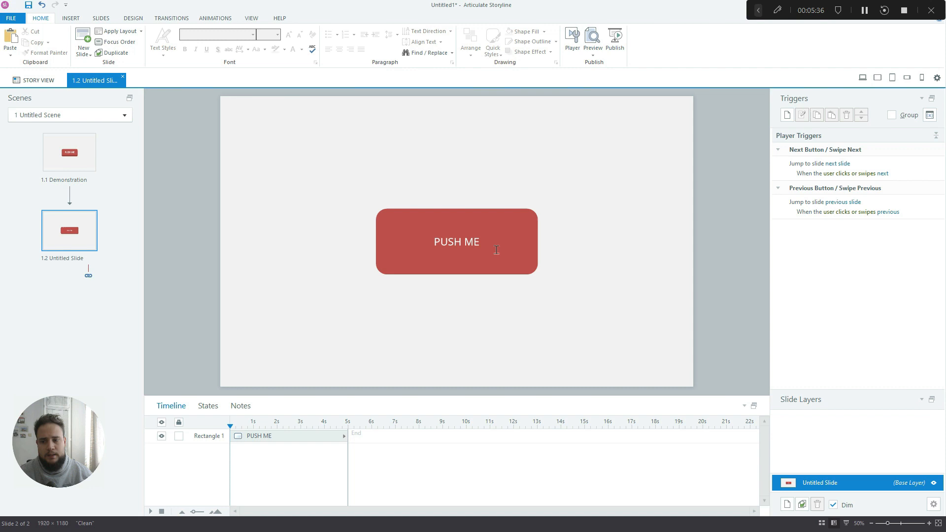
pyautogui.moveTo(488, 254)
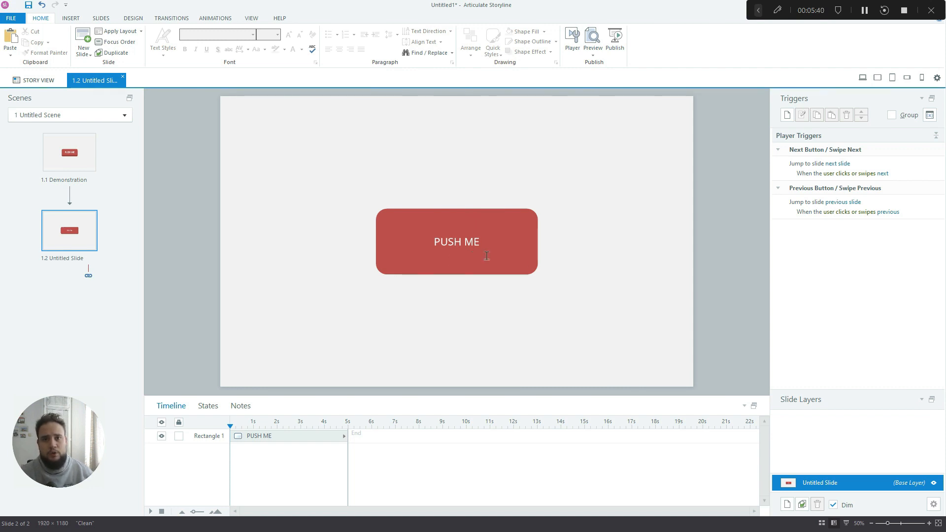
pyautogui.moveTo(512, 263)
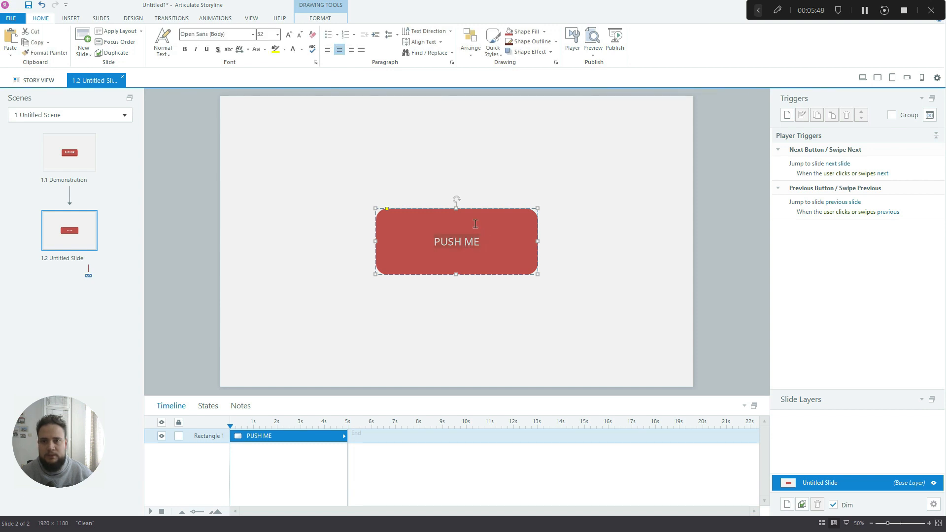
pyautogui.click(277, 34)
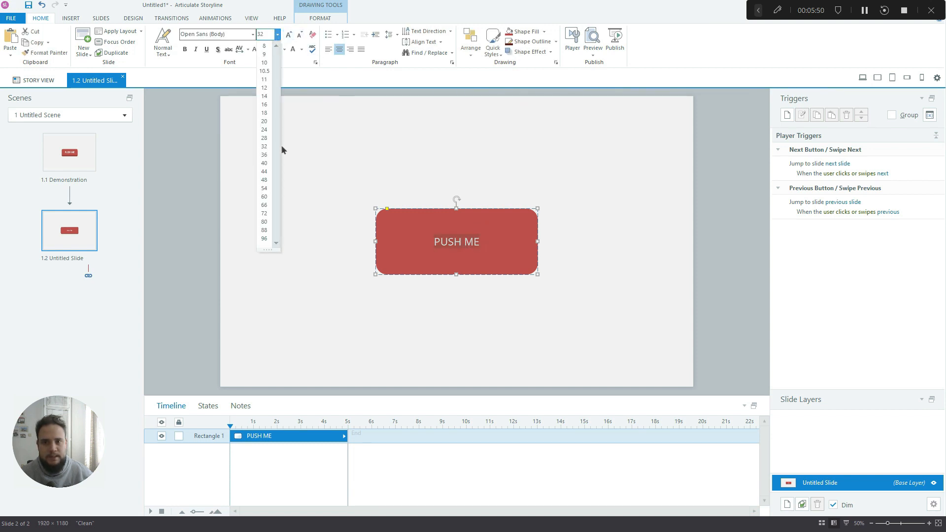
pyautogui.moveTo(272, 205)
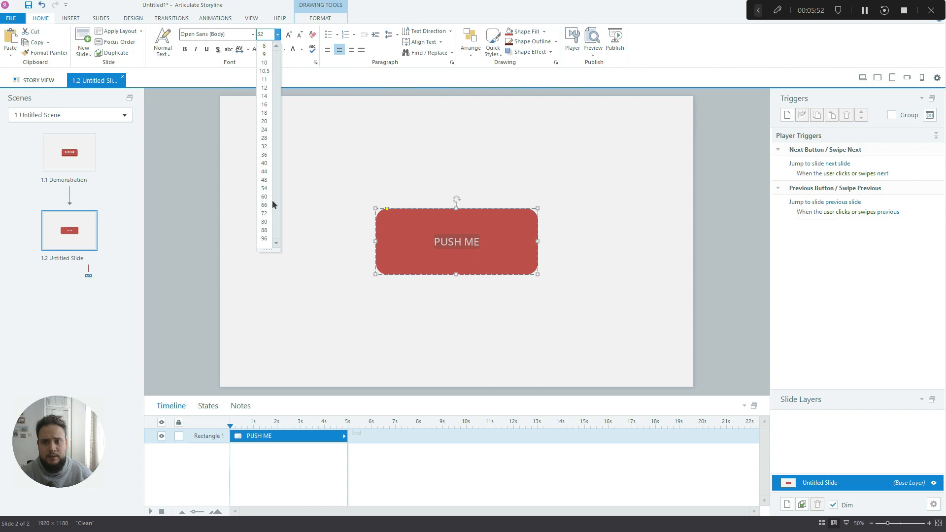
pyautogui.click(263, 197)
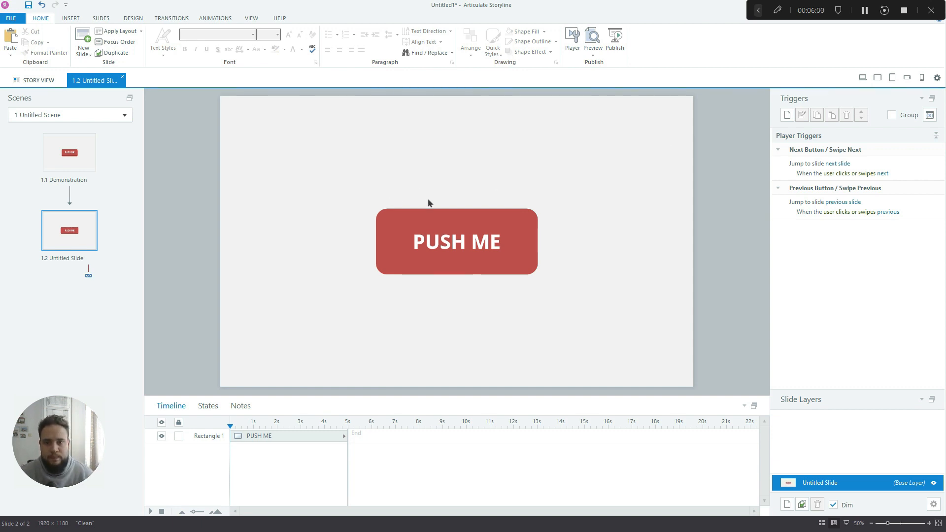
pyautogui.click(457, 241)
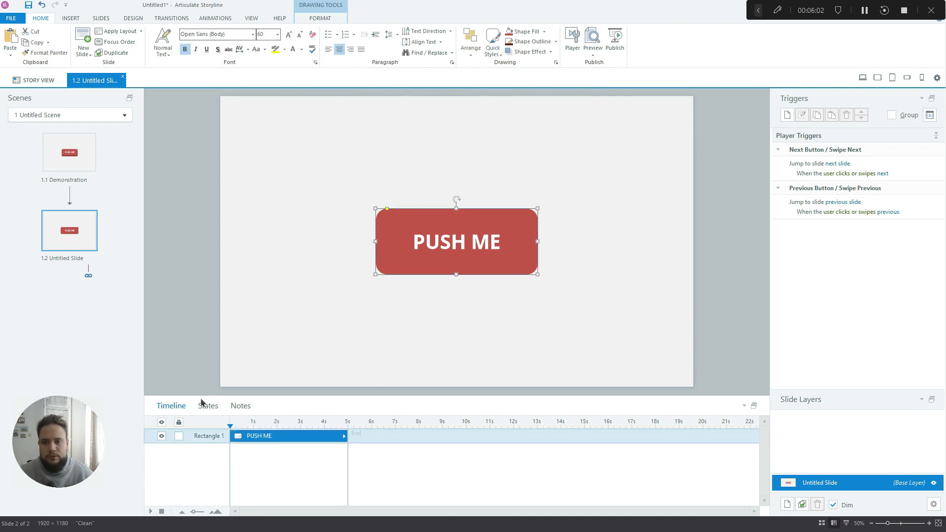
pyautogui.click(208, 406)
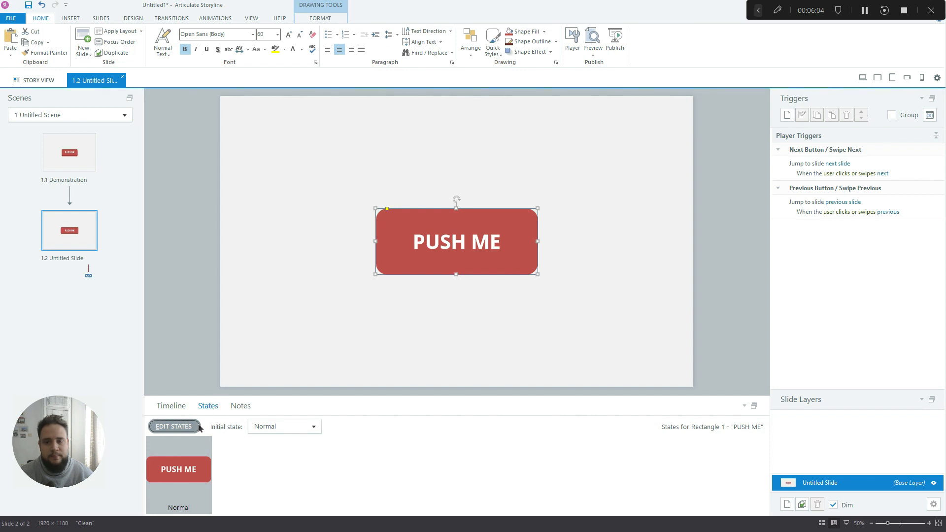
# In the Normal state, place a darker red copy slightly below and behind the button
pyautogui.click(173, 426)
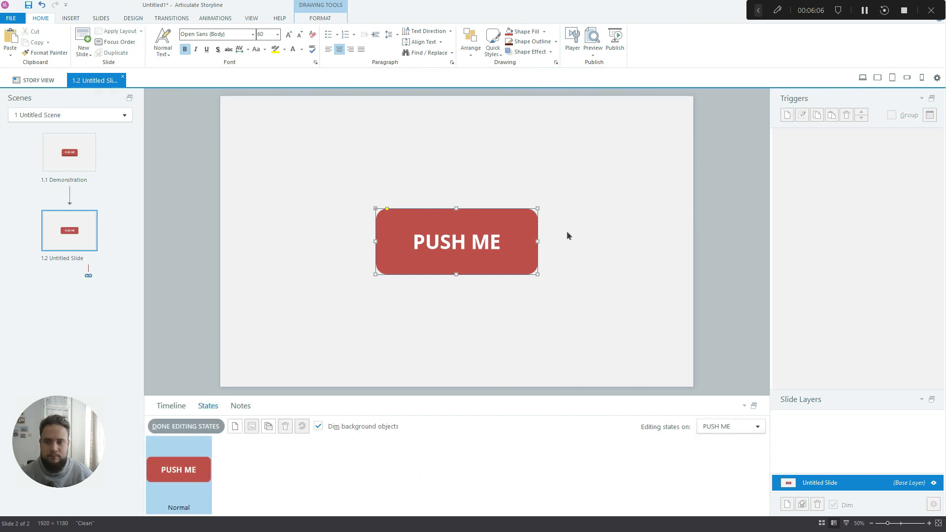
pyautogui.moveTo(701, 247)
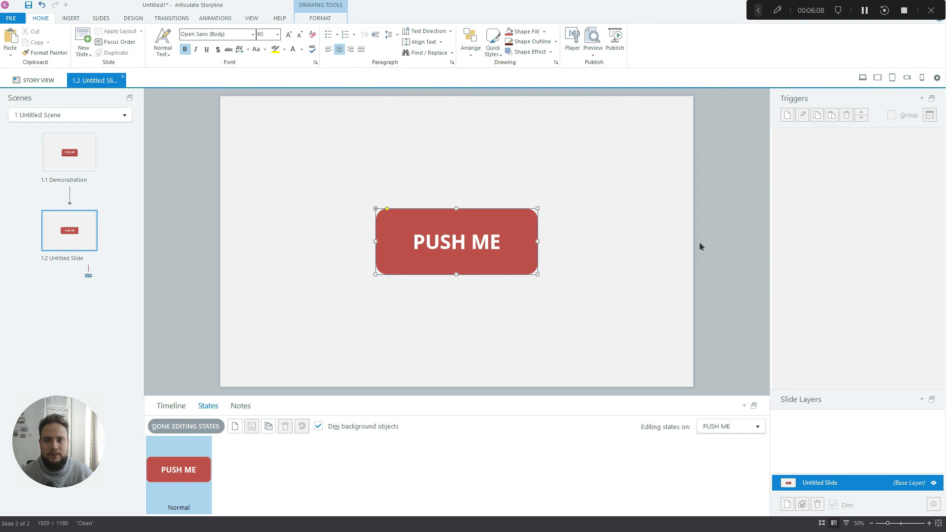
pyautogui.moveTo(489, 211)
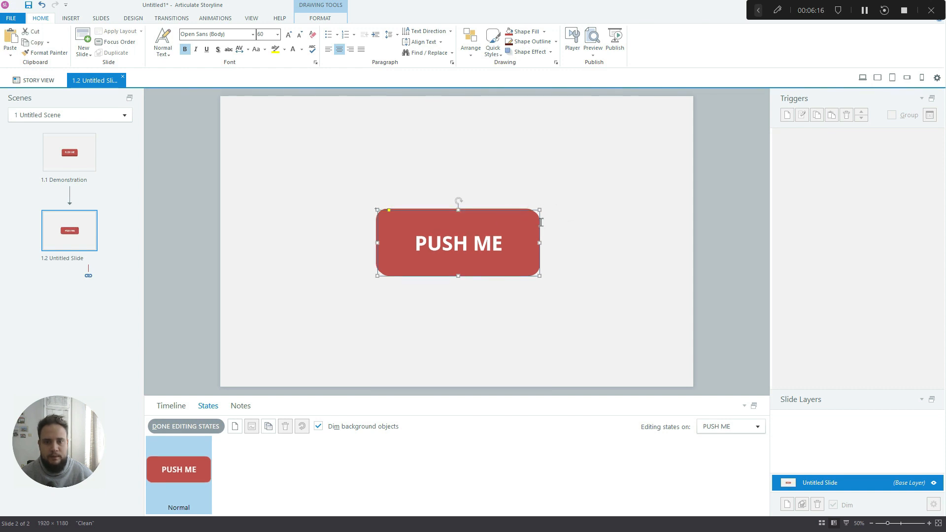
pyautogui.moveTo(539, 222); pyautogui.dragTo(540, 235)
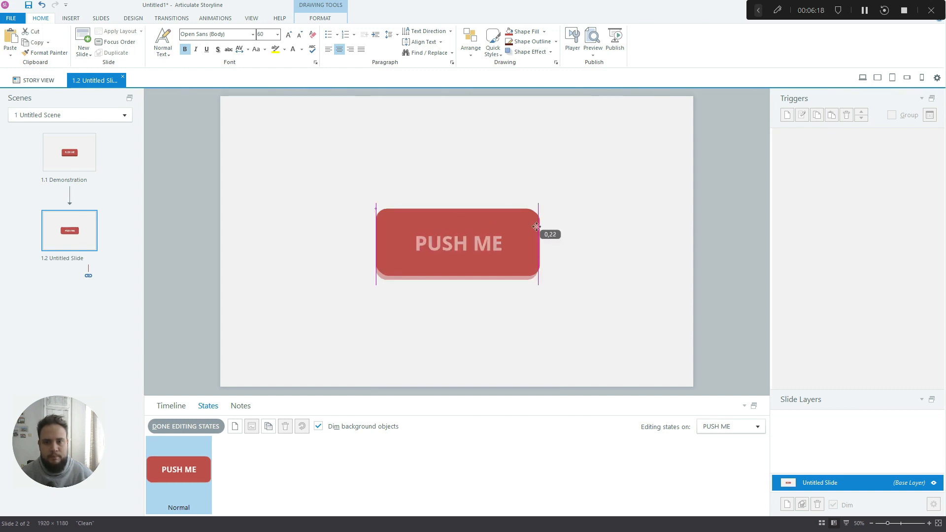
pyautogui.click(541, 31)
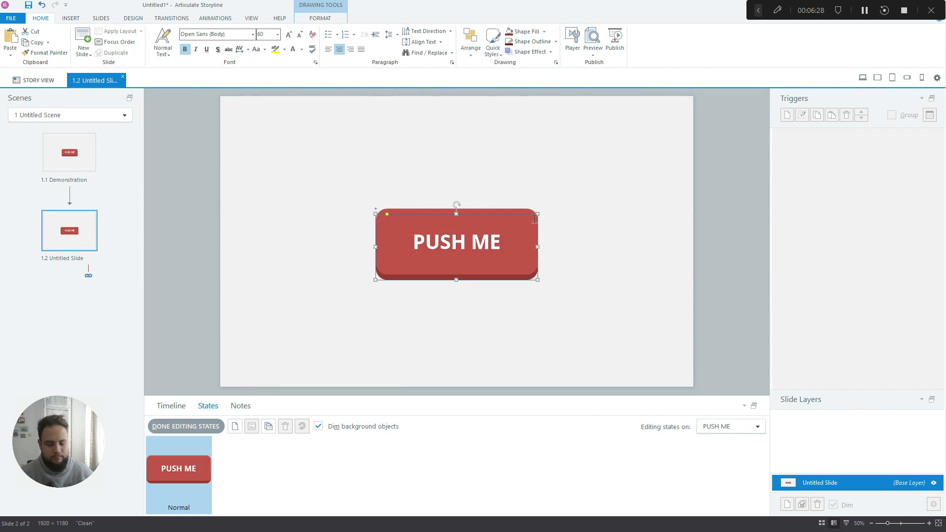
pyautogui.moveTo(585, 233)
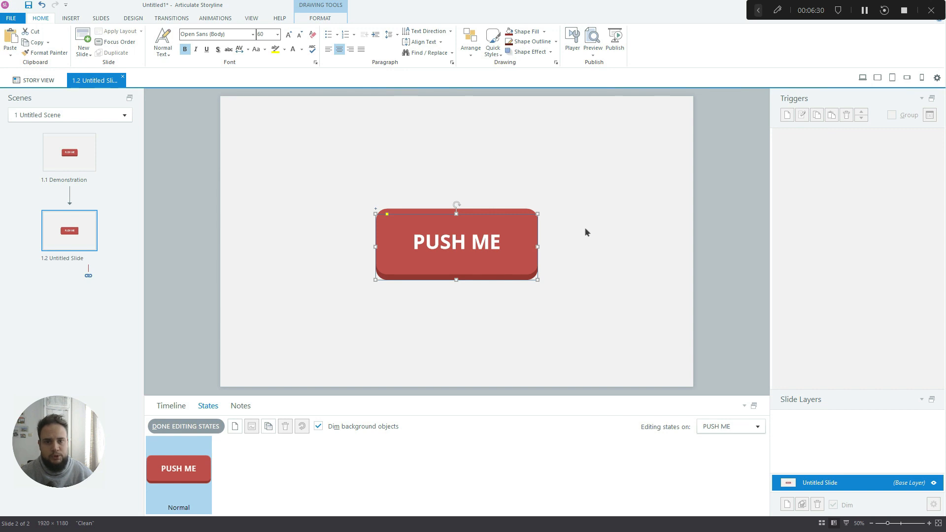
pyautogui.moveTo(594, 220)
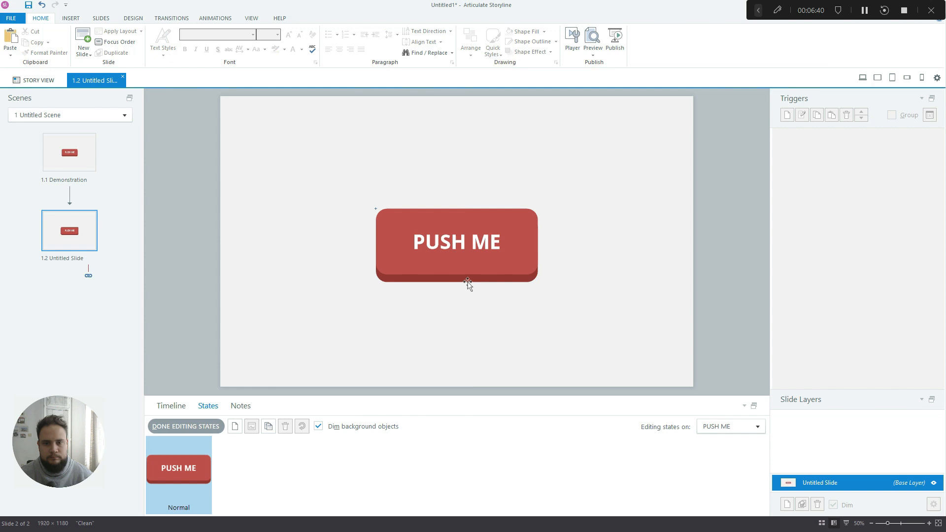
pyautogui.click(456, 244)
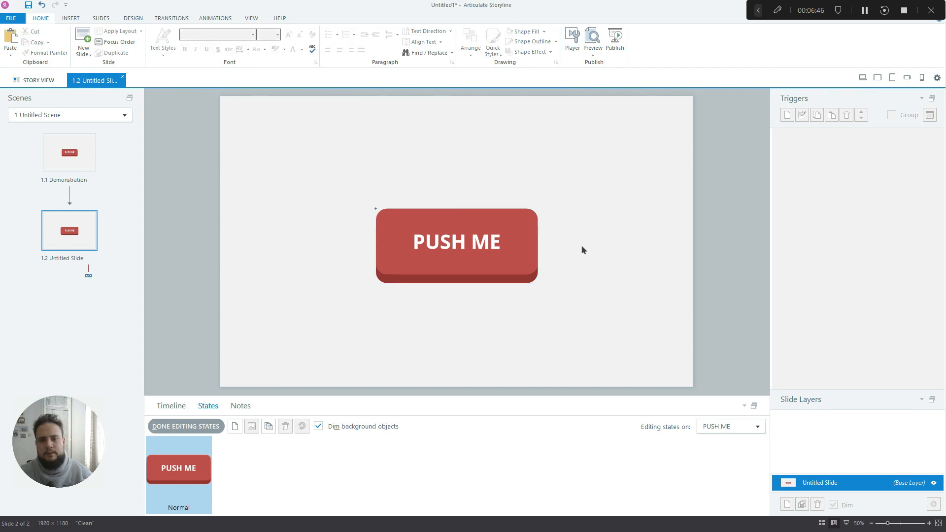
pyautogui.click(457, 246)
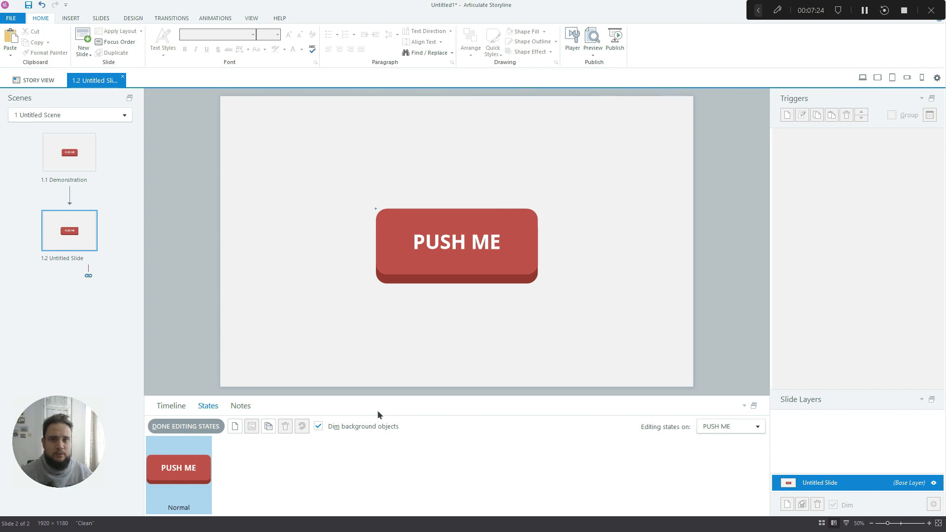
pyautogui.moveTo(352, 393)
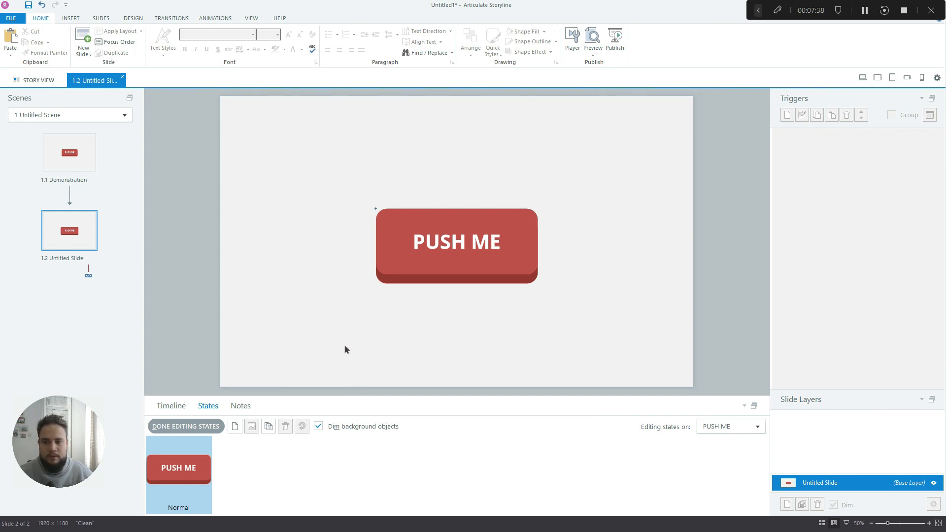
pyautogui.moveTo(355, 331)
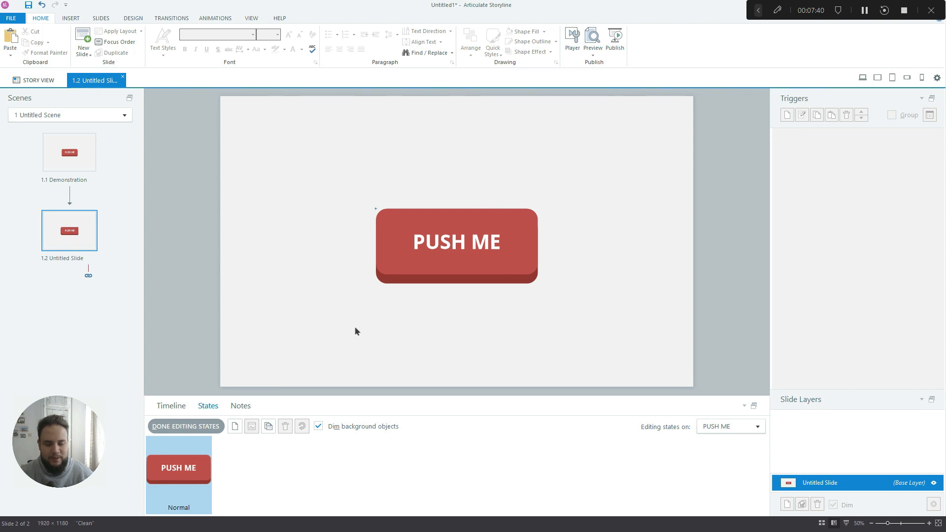
pyautogui.moveTo(661, 213)
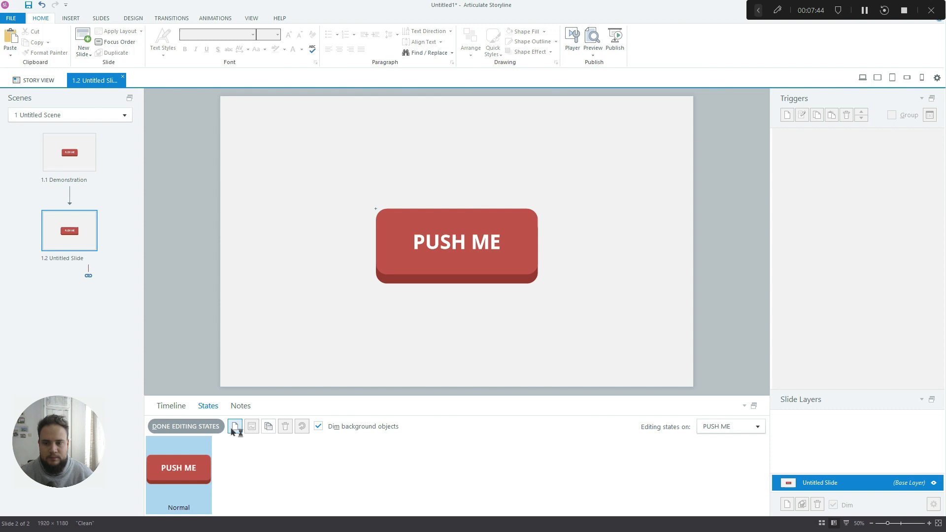
pyautogui.moveTo(235, 426)
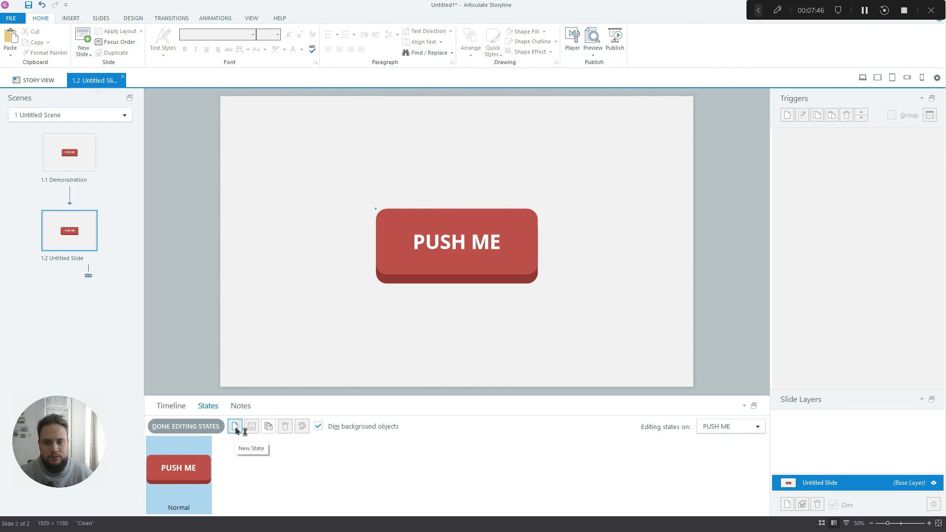
# Add a Hover state to the PUSH ME button and select the button within it
pyautogui.click(236, 426)
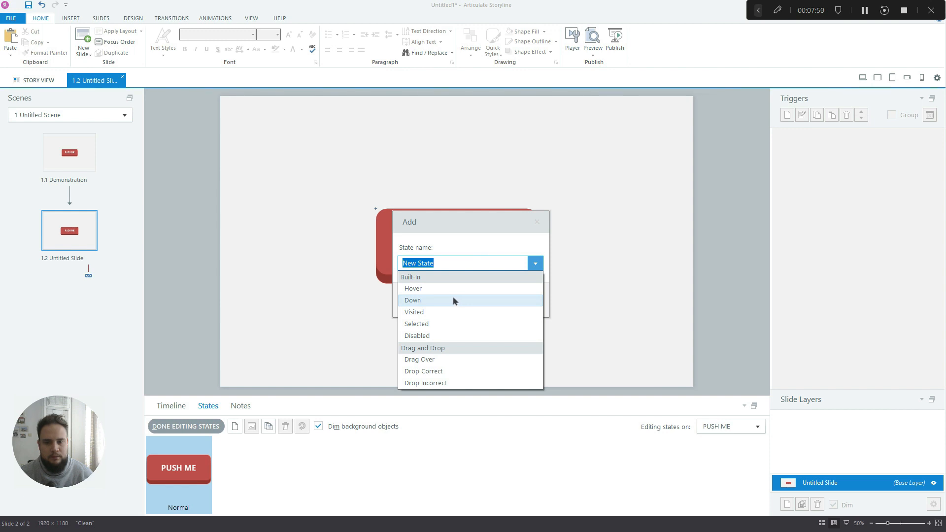
pyautogui.click(413, 288)
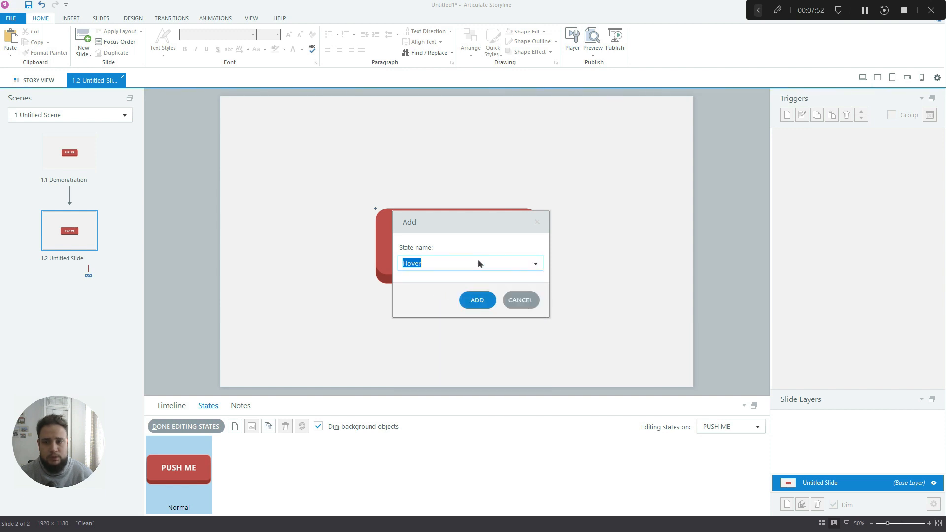
pyautogui.click(476, 300)
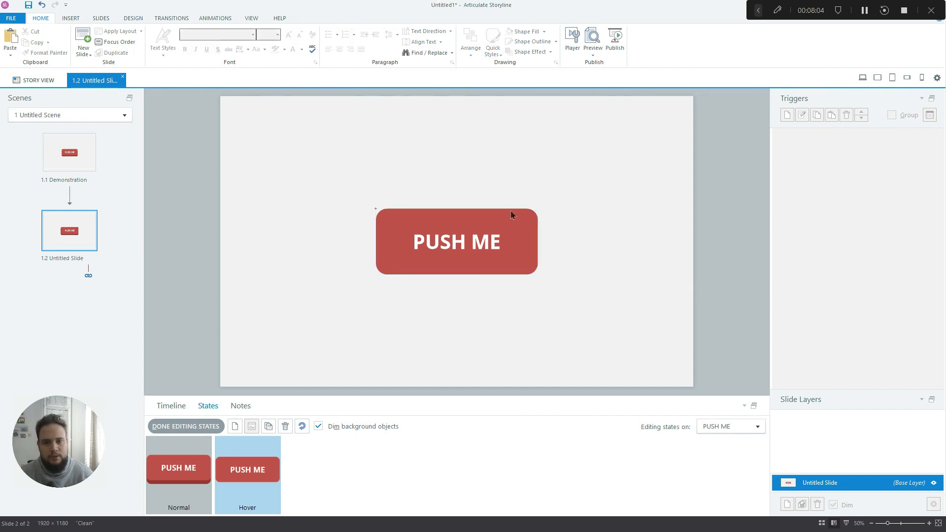
pyautogui.click(456, 241)
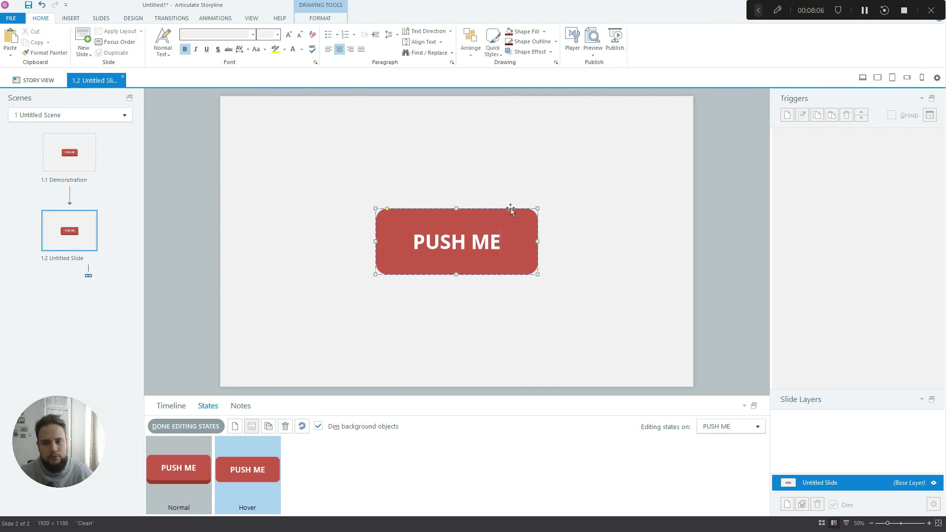
pyautogui.click(320, 19)
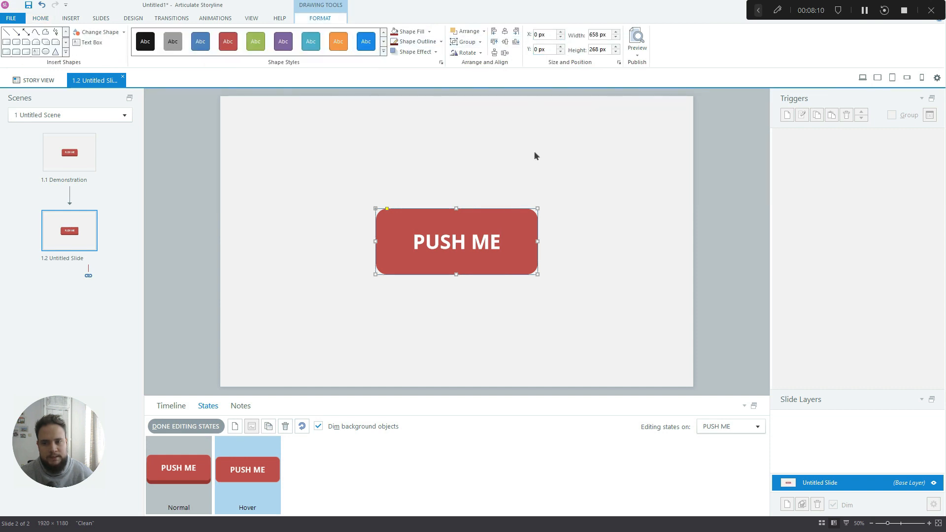
pyautogui.moveTo(716, 191)
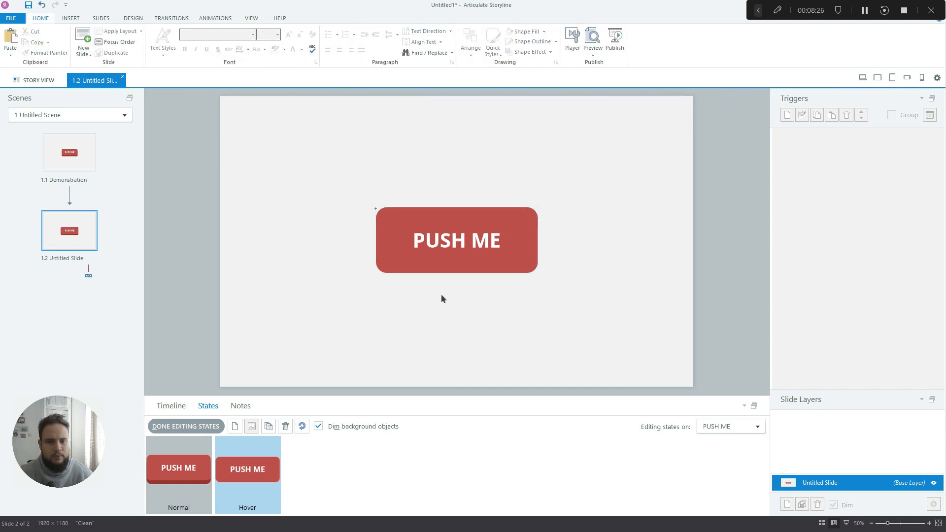
pyautogui.moveTo(403, 352)
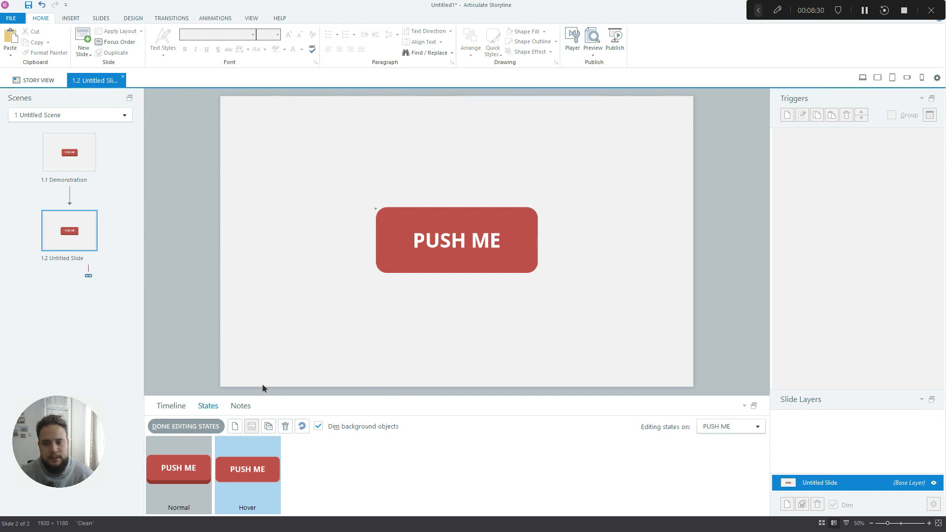
# Add a Down state with the button's Y raised to 12 px, then finish editing states
pyautogui.click(234, 427)
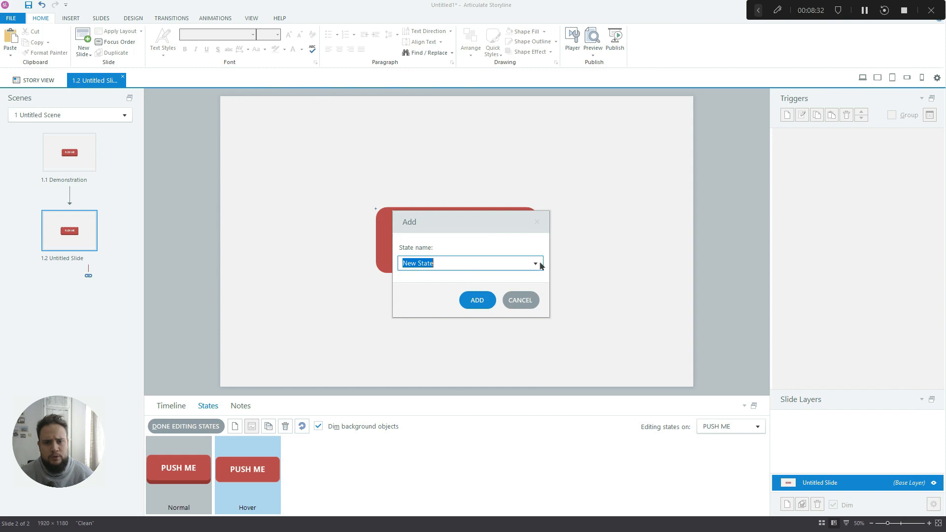
pyautogui.click(534, 263)
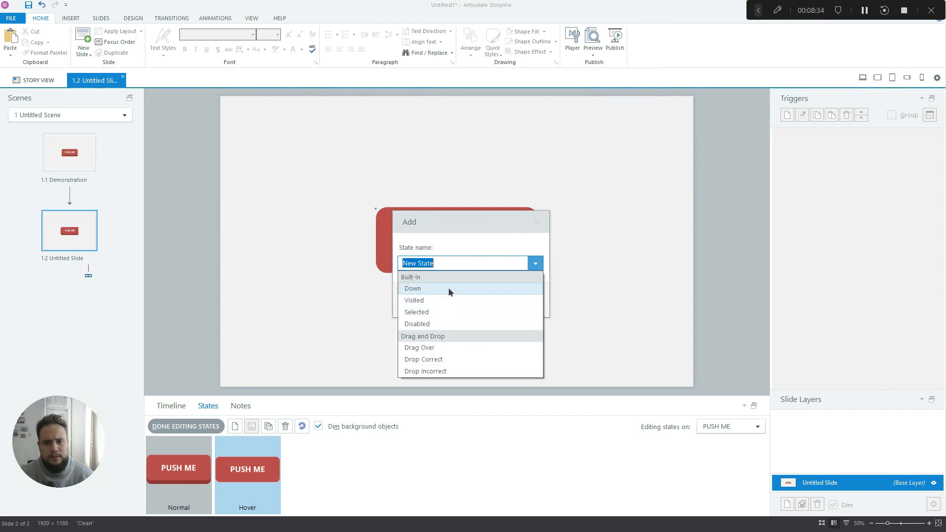
pyautogui.click(413, 288)
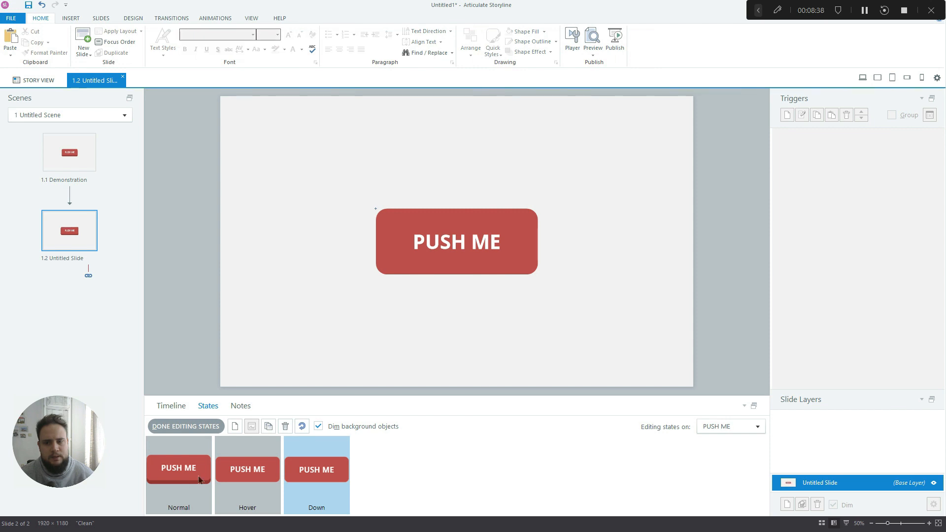
pyautogui.moveTo(521, 213)
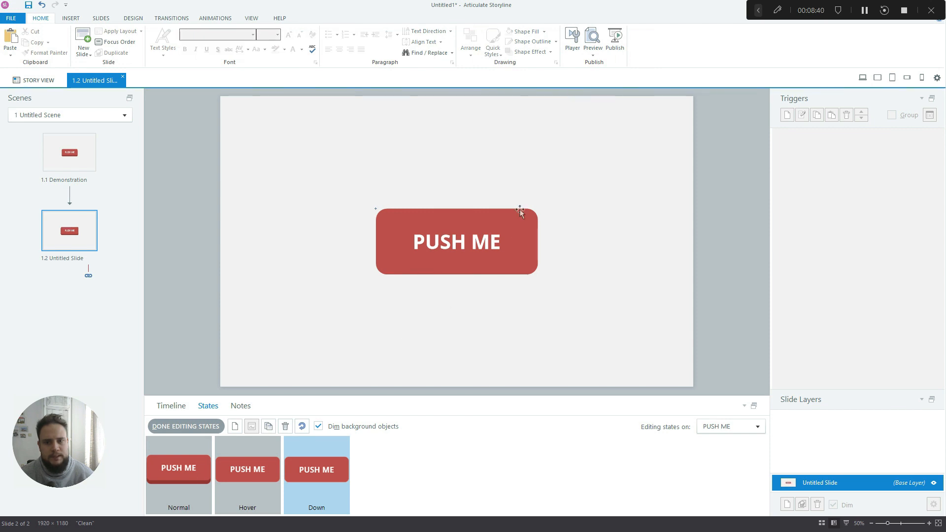
pyautogui.click(456, 242)
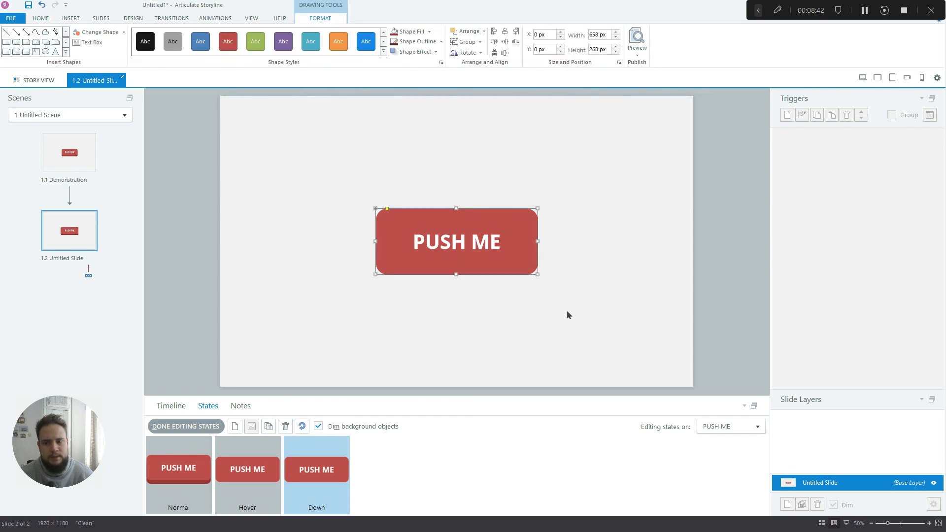
pyautogui.moveTo(472, 323)
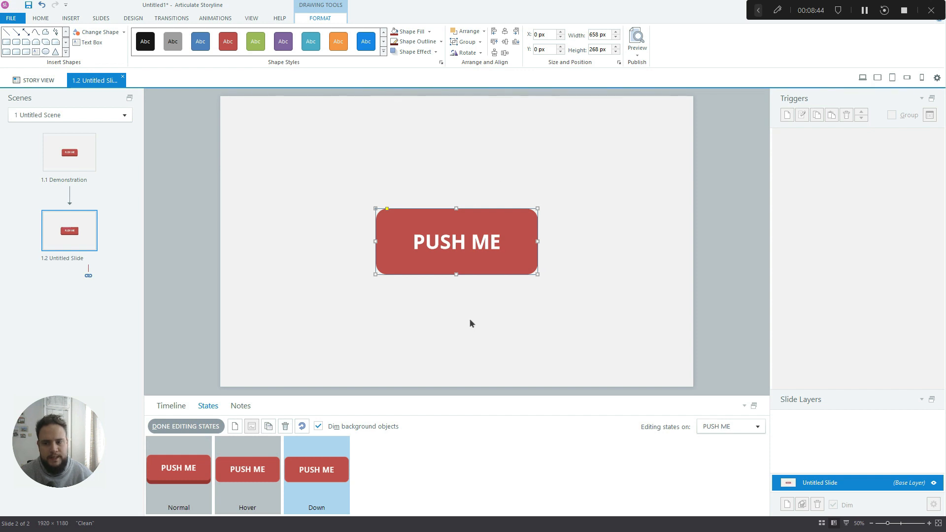
pyautogui.moveTo(664, 237)
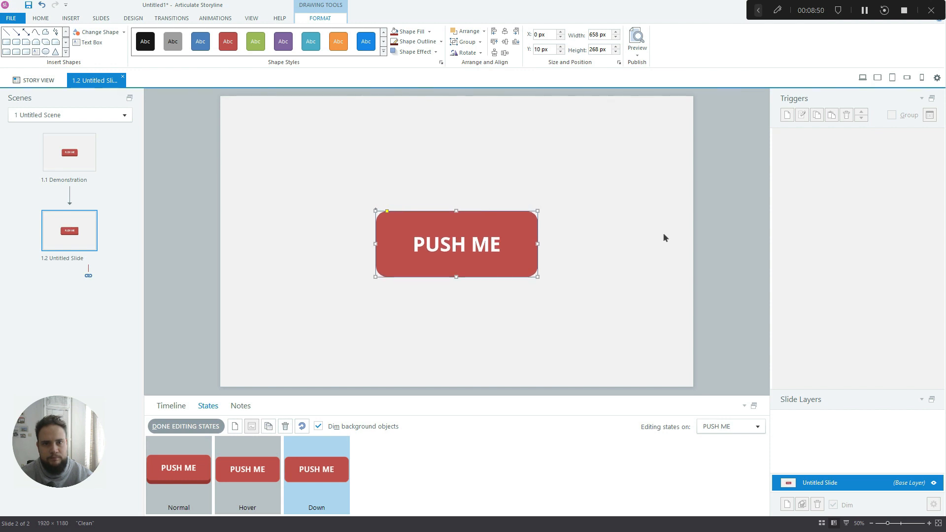
pyautogui.click(543, 49)
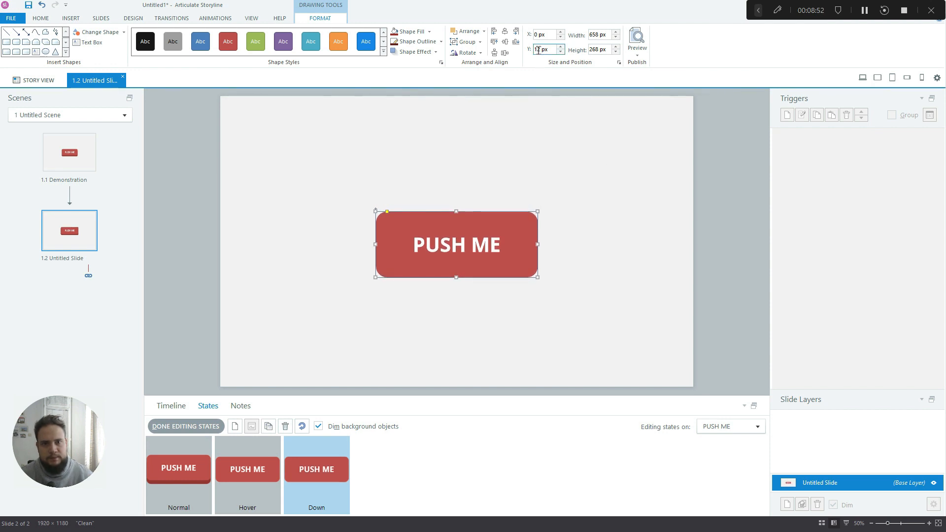
pyautogui.write('12')
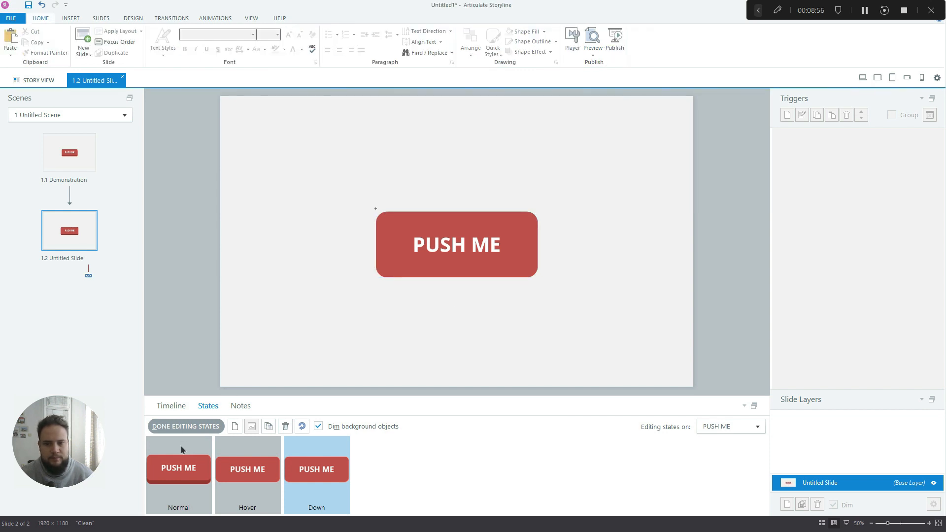
pyautogui.click(457, 245)
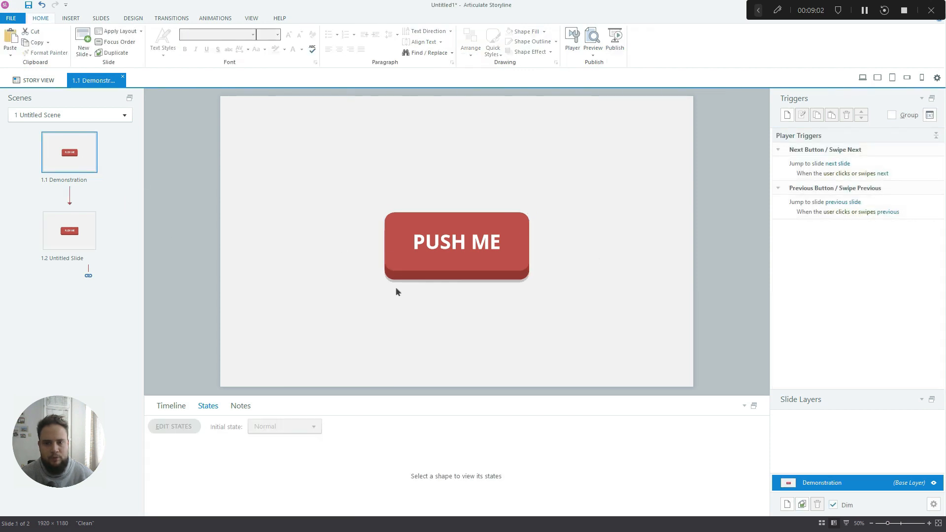
pyautogui.click(69, 231)
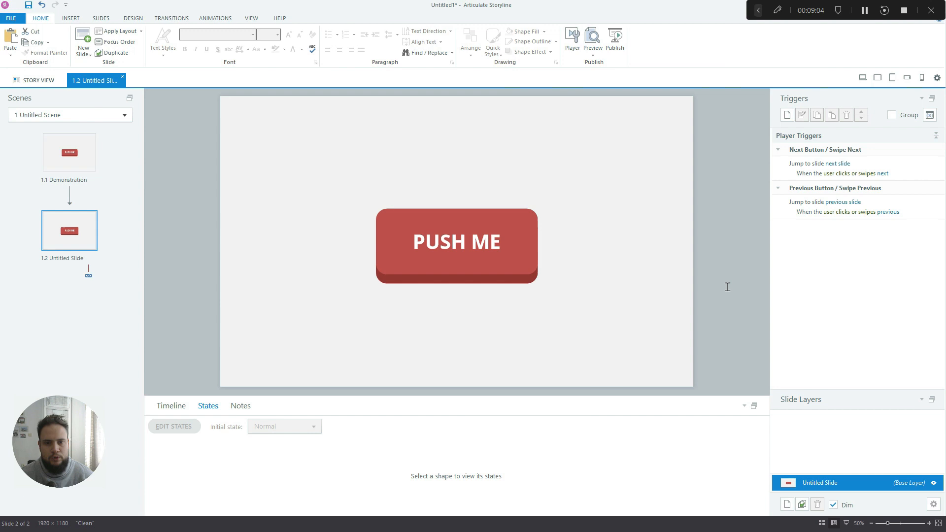
pyautogui.moveTo(187, 413)
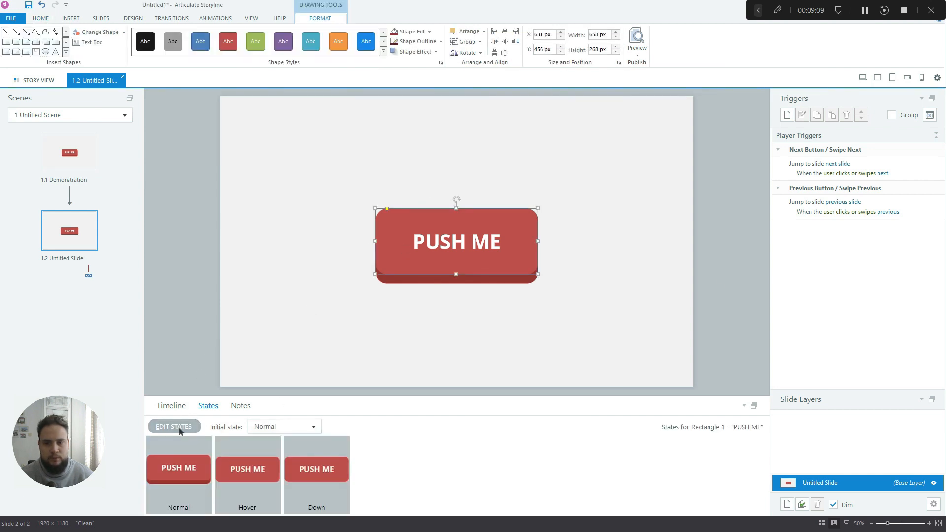
# Rework the Normal state's darker base and give it a grey shadow
pyautogui.click(173, 427)
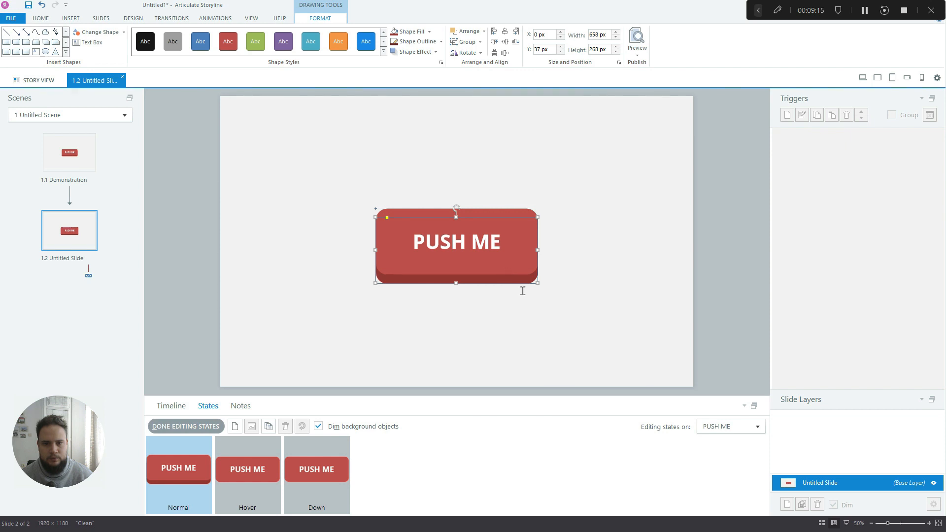
pyautogui.moveTo(456, 241); pyautogui.dragTo(457, 252)
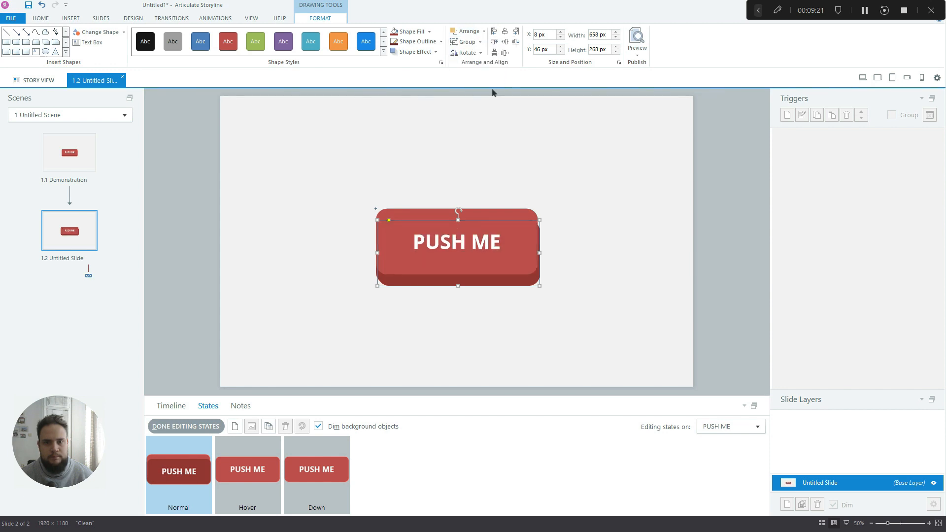
pyautogui.click(409, 31)
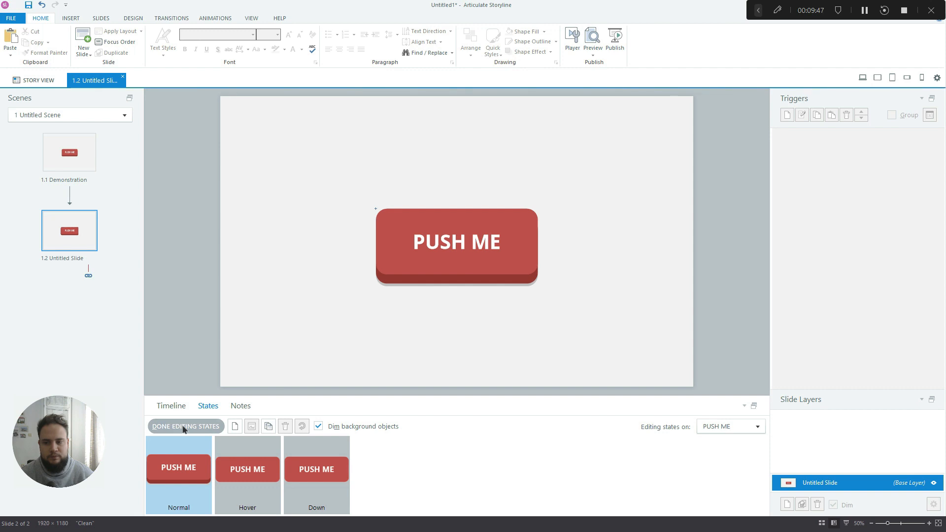
# Finish editing states, preview slide 1.2, test-click PUSH ME, and close the preview
pyautogui.click(185, 427)
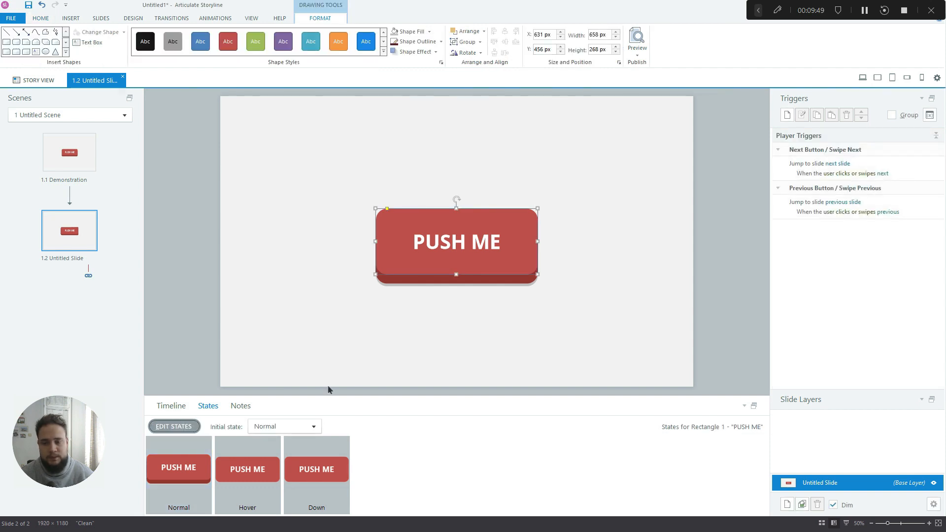
pyautogui.click(171, 405)
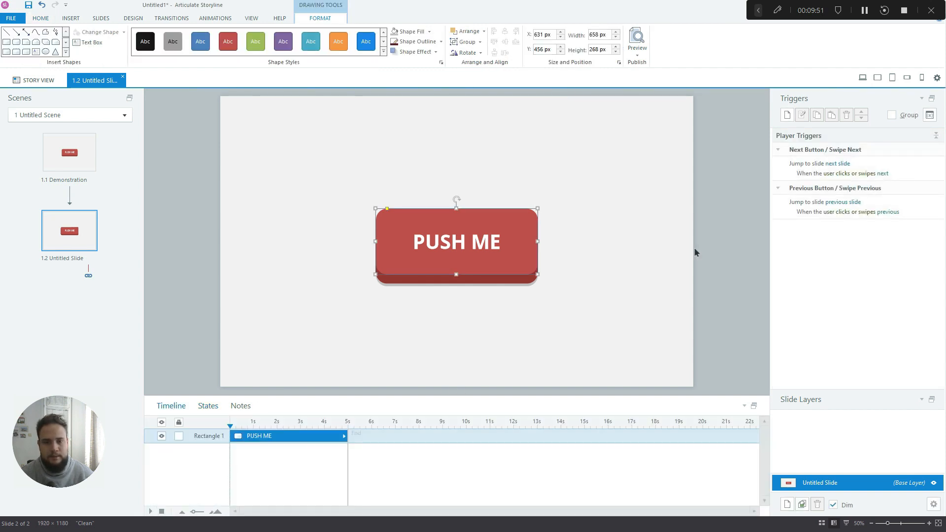
pyautogui.click(637, 43)
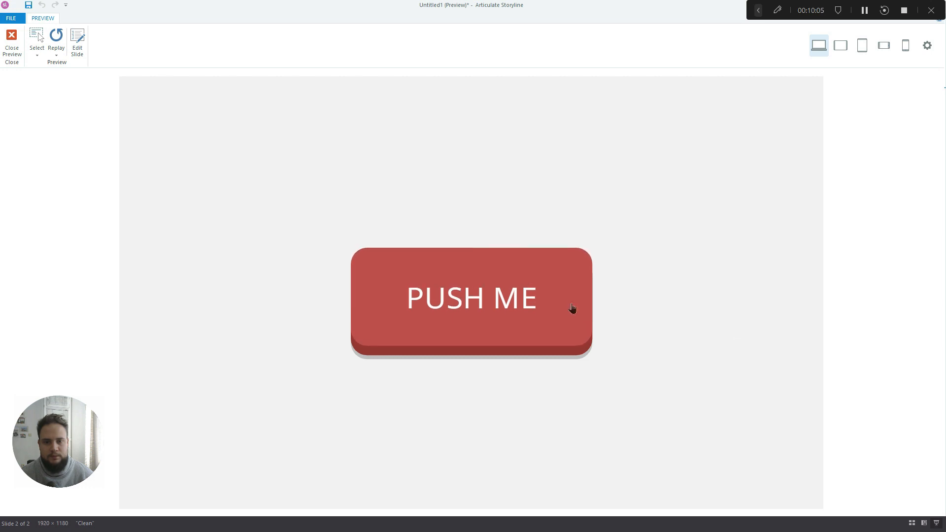
pyautogui.click(472, 299)
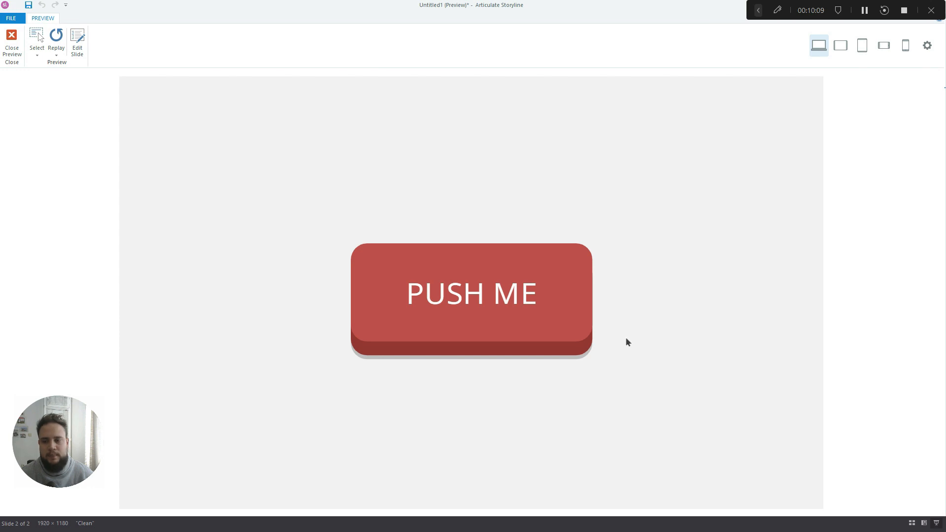
pyautogui.click(11, 37)
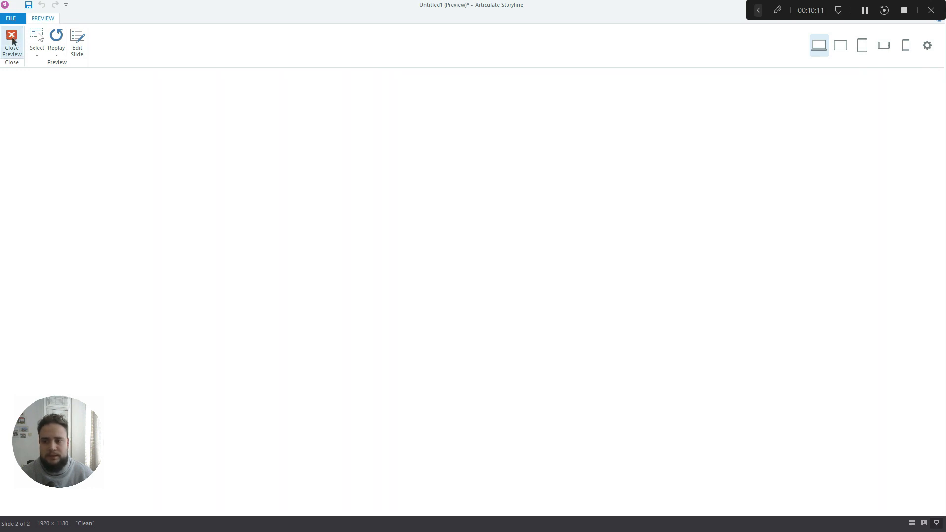
# Close the preview to return to slide 1.2 with the finished 3D PUSH ME button
pyautogui.click(12, 43)
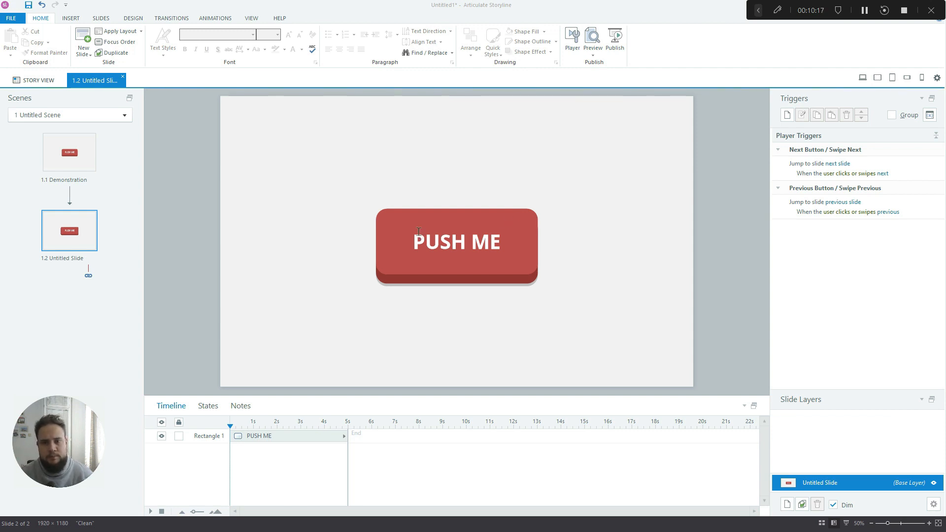
pyautogui.moveTo(428, 201)
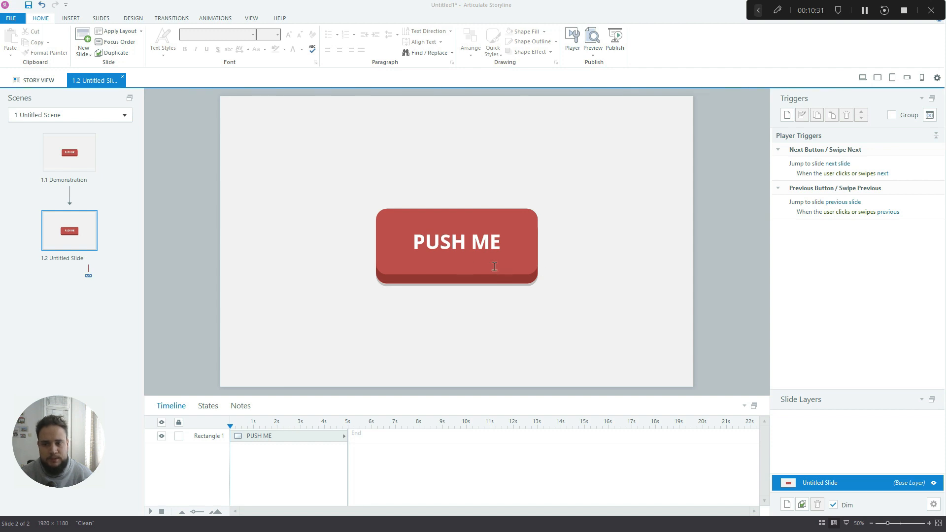
pyautogui.moveTo(472, 228)
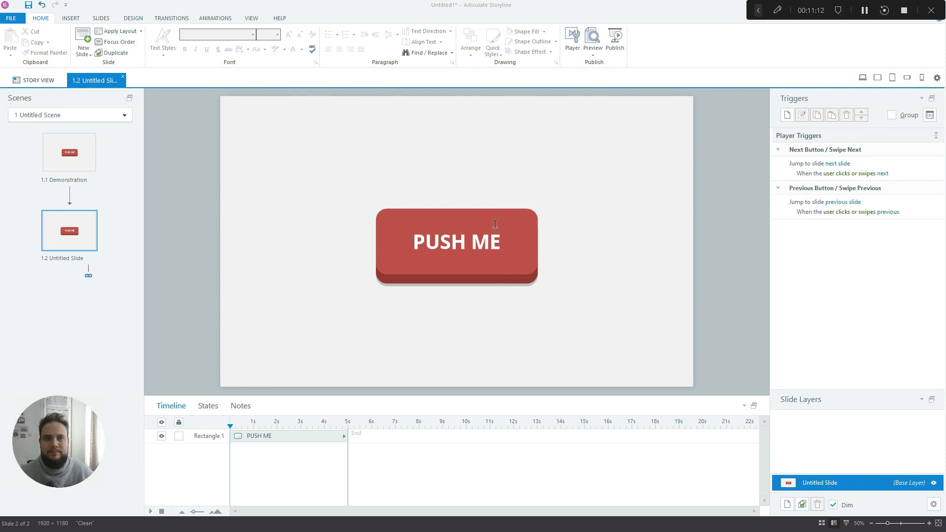
pyautogui.moveTo(639, 247)
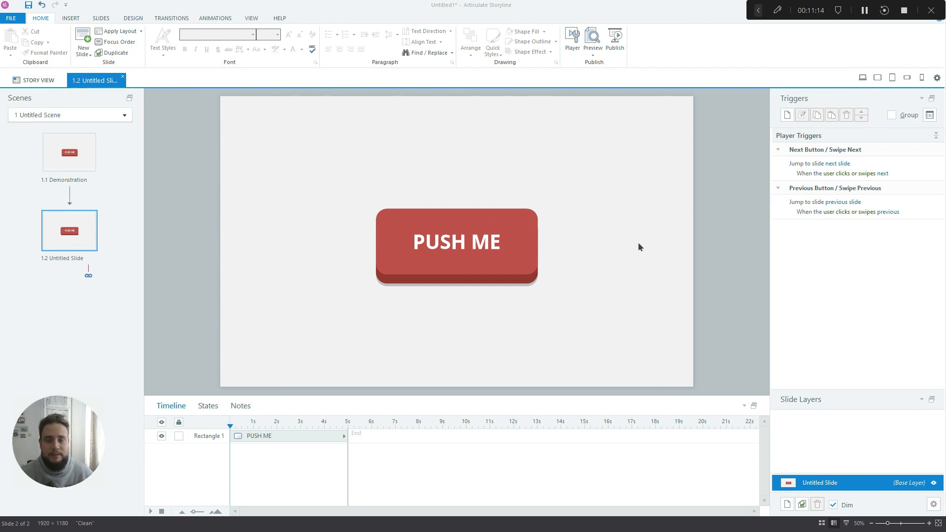